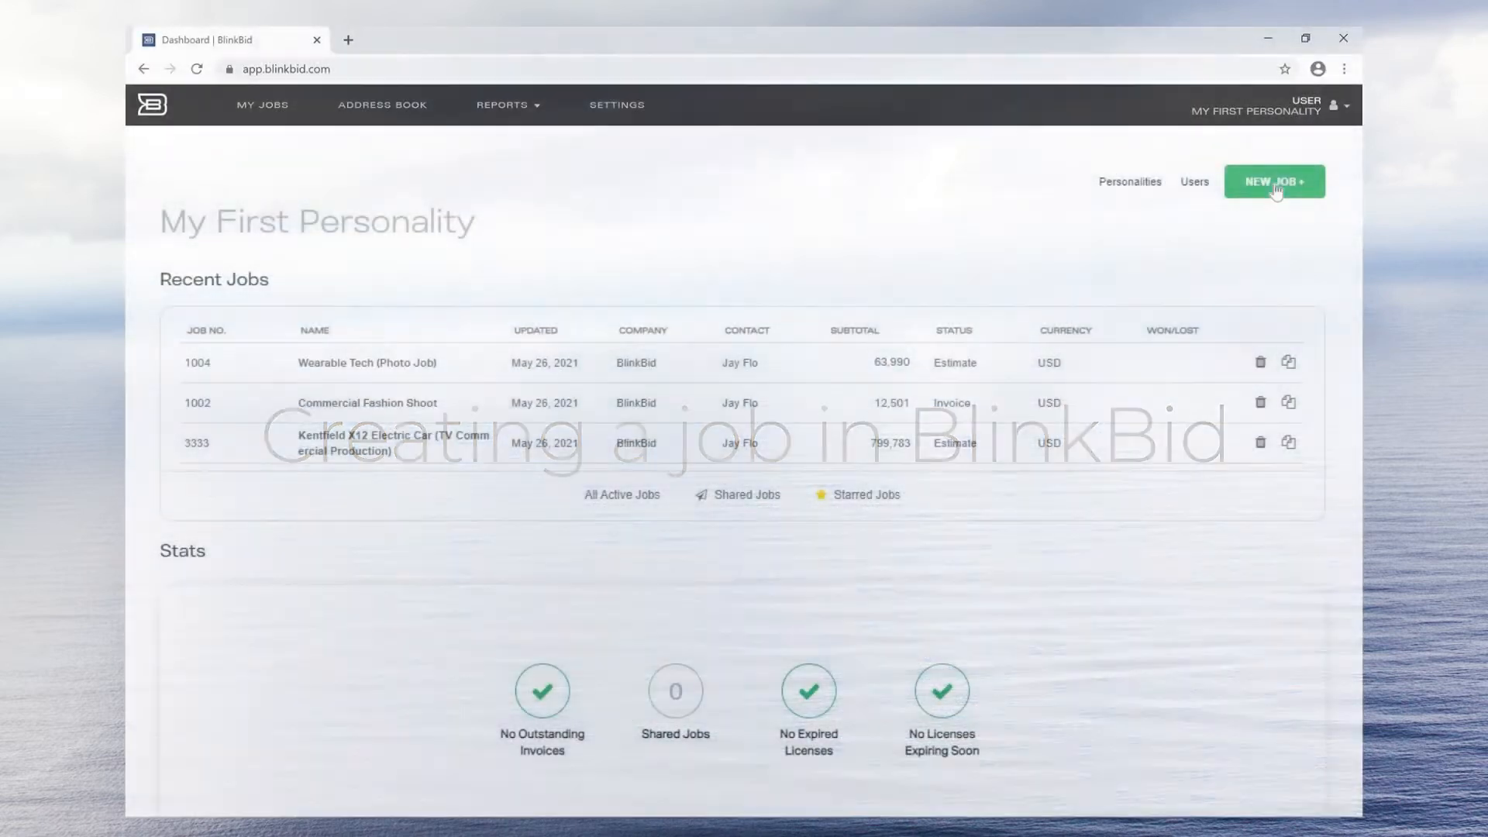
- Create job 1001 named 'Kentfield X12 Electric Car'
left_click(1274, 181)
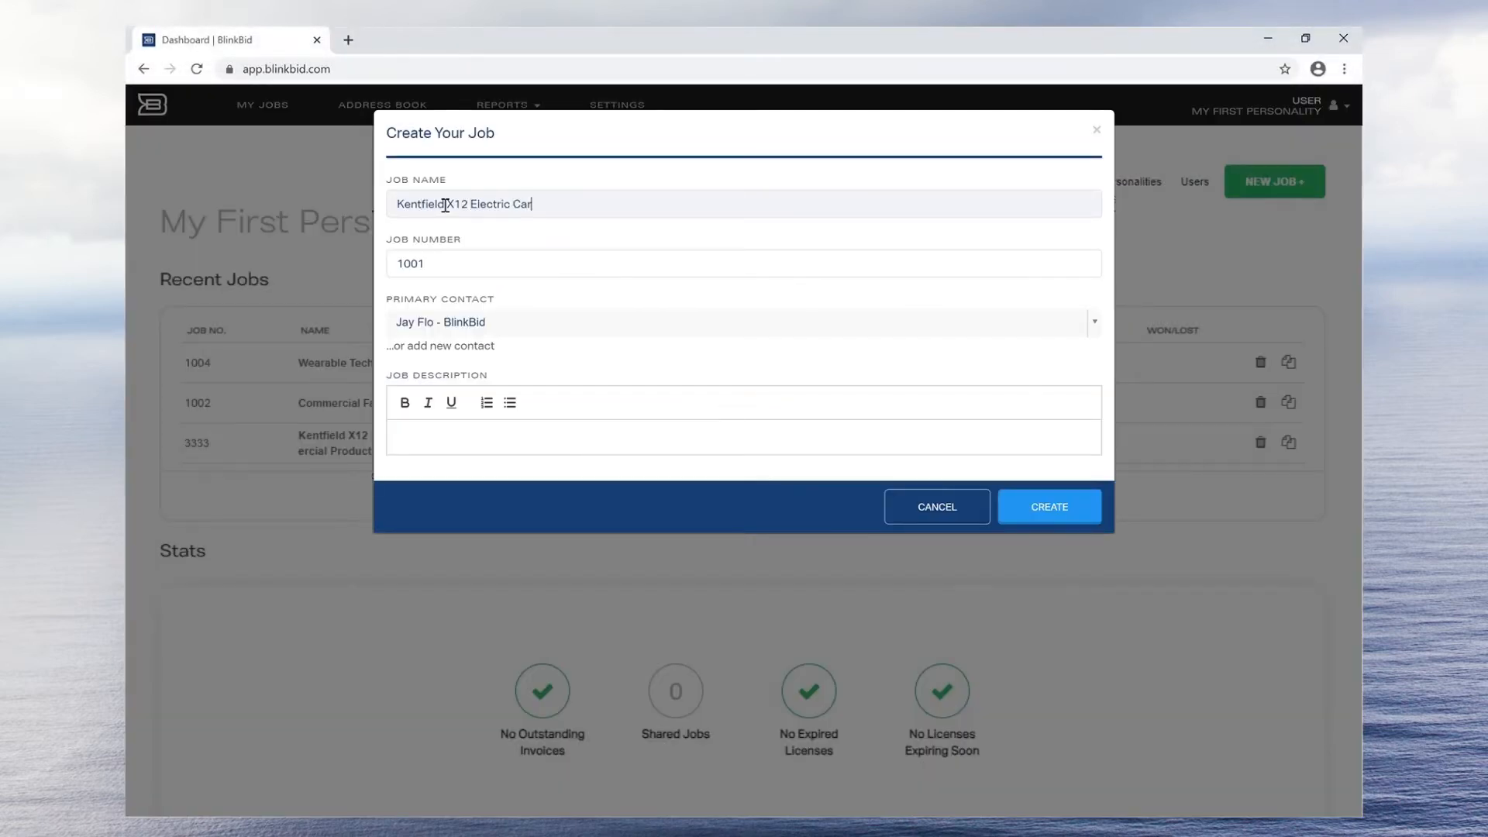
left_click(1048, 506)
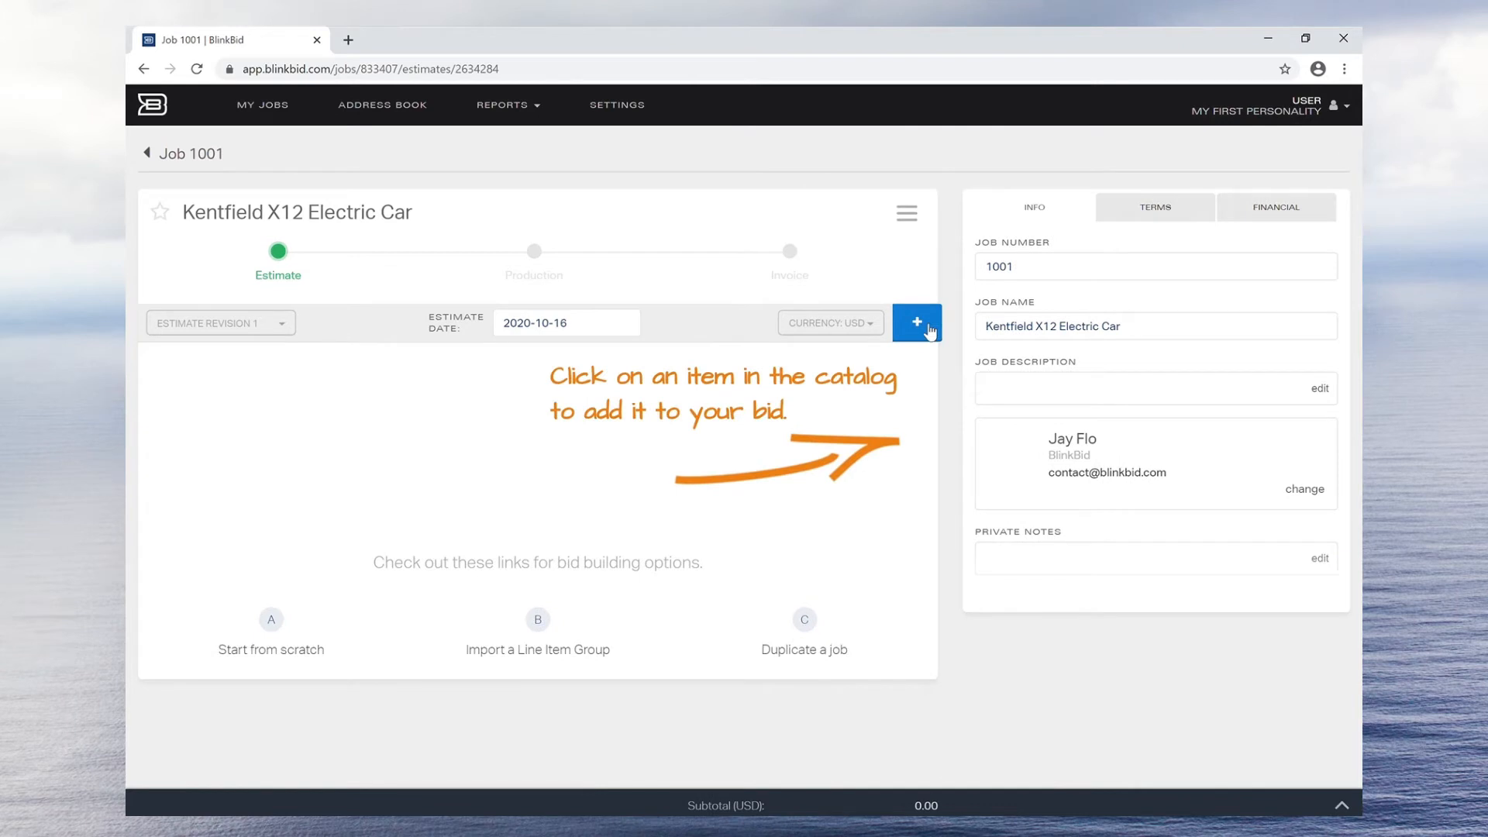
- Add an Assistant Director line item at 1,000 per day for 6 days
left_click(916, 323)
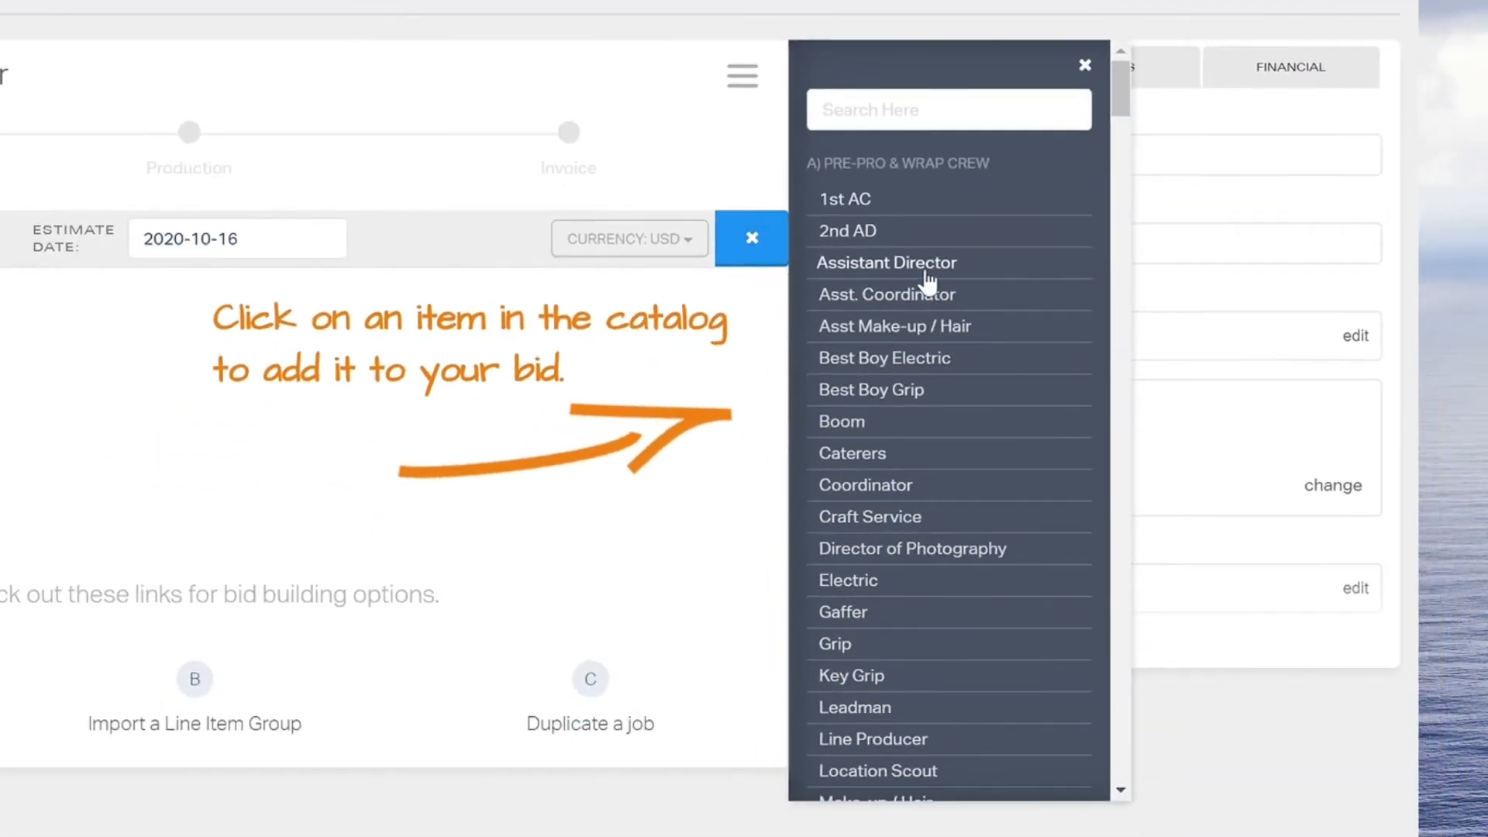
left_click(885, 262)
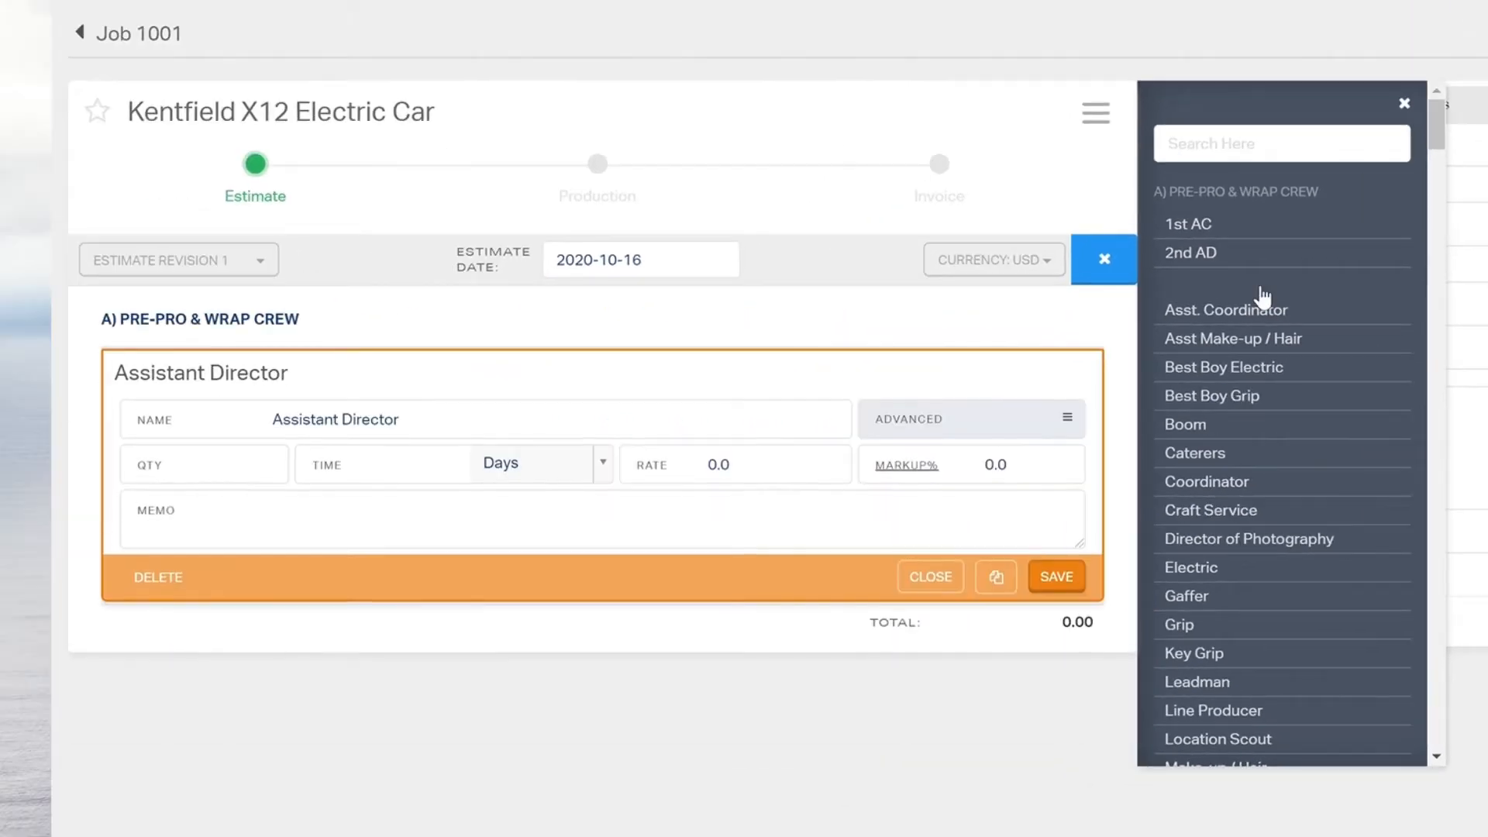
scroll("down", 3)
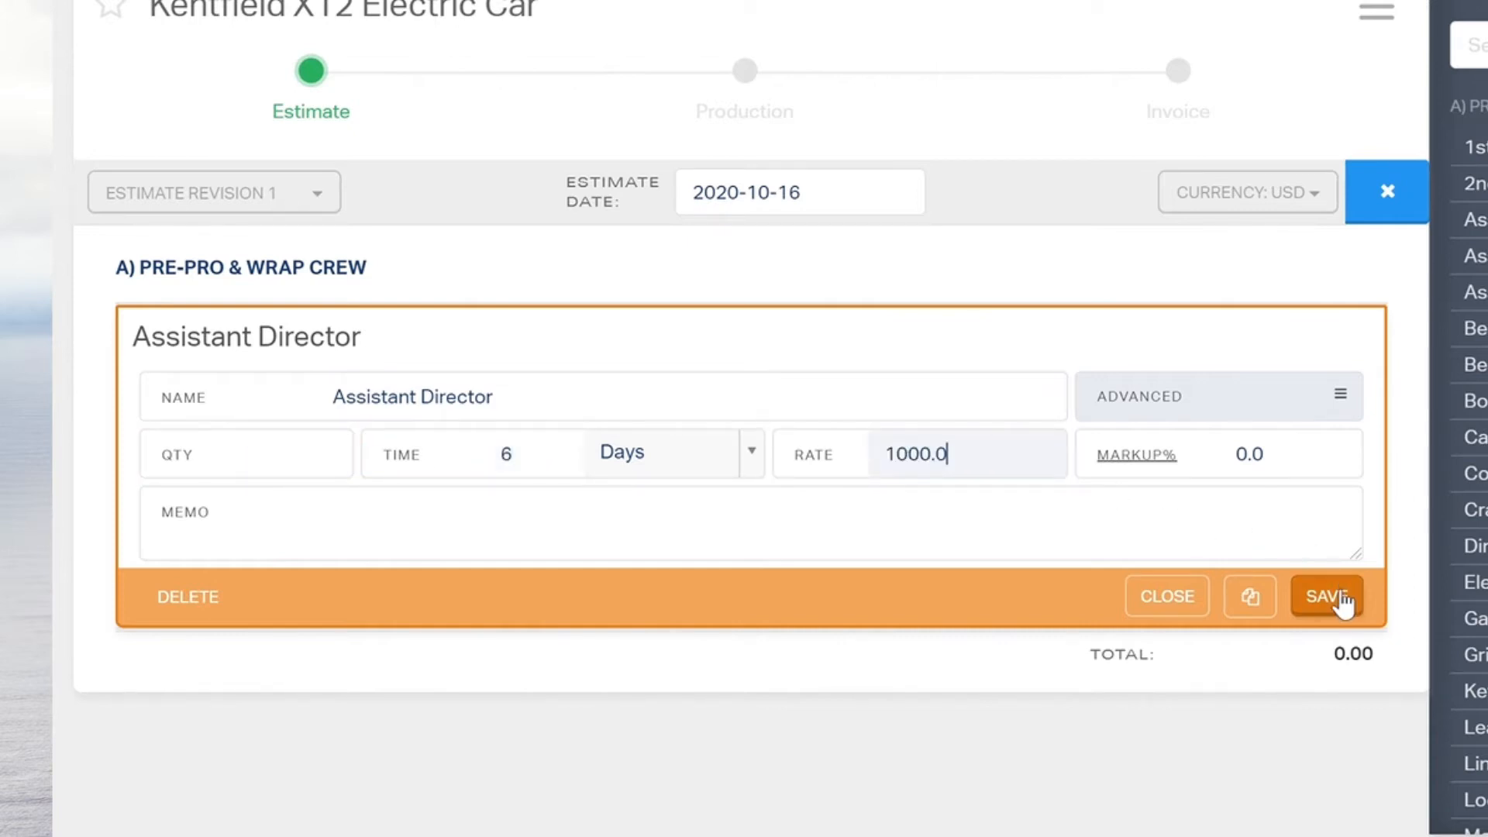
left_click(1326, 596)
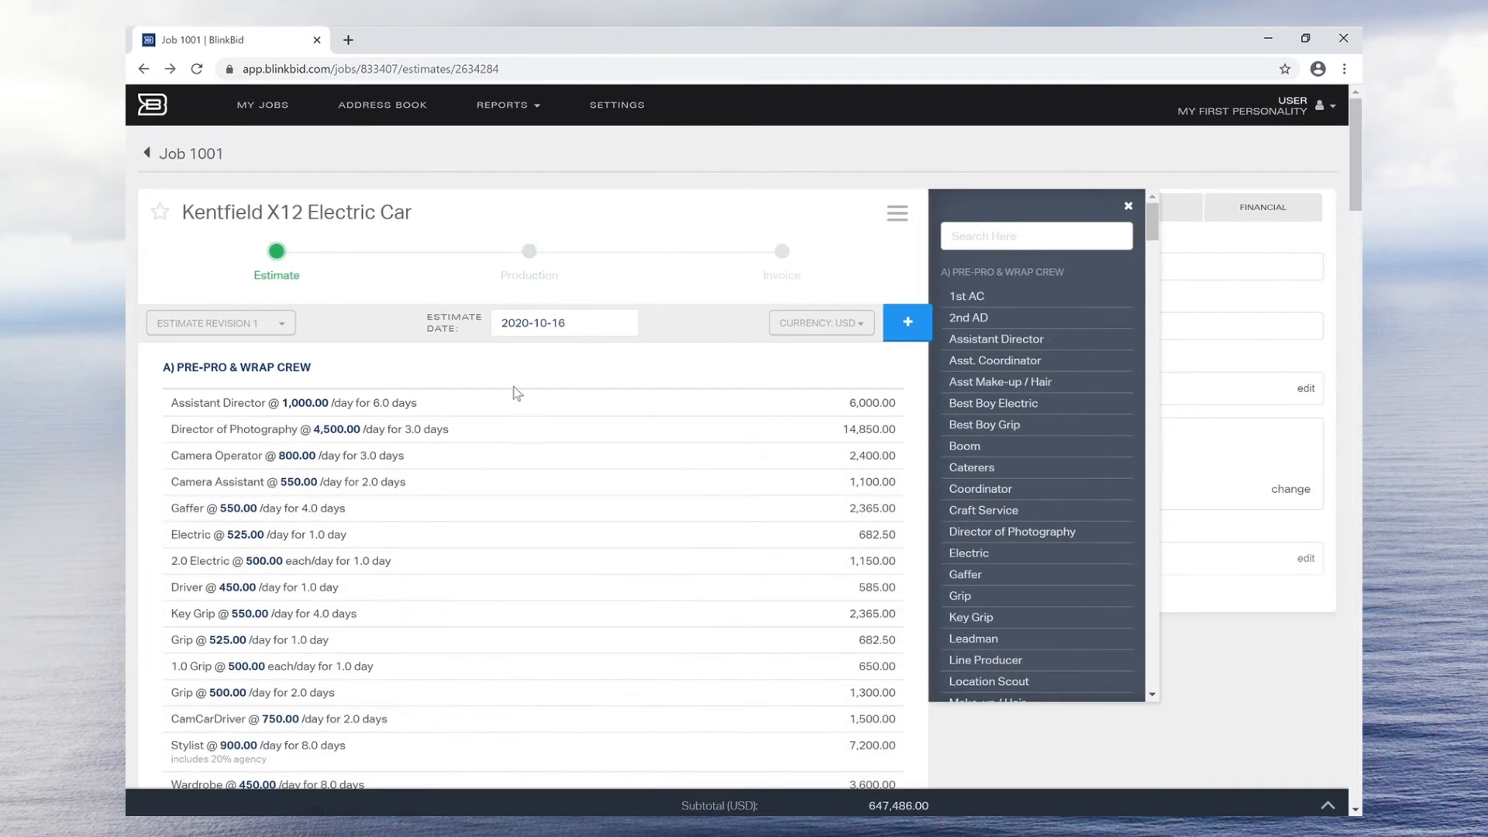
mouse_move(294, 375)
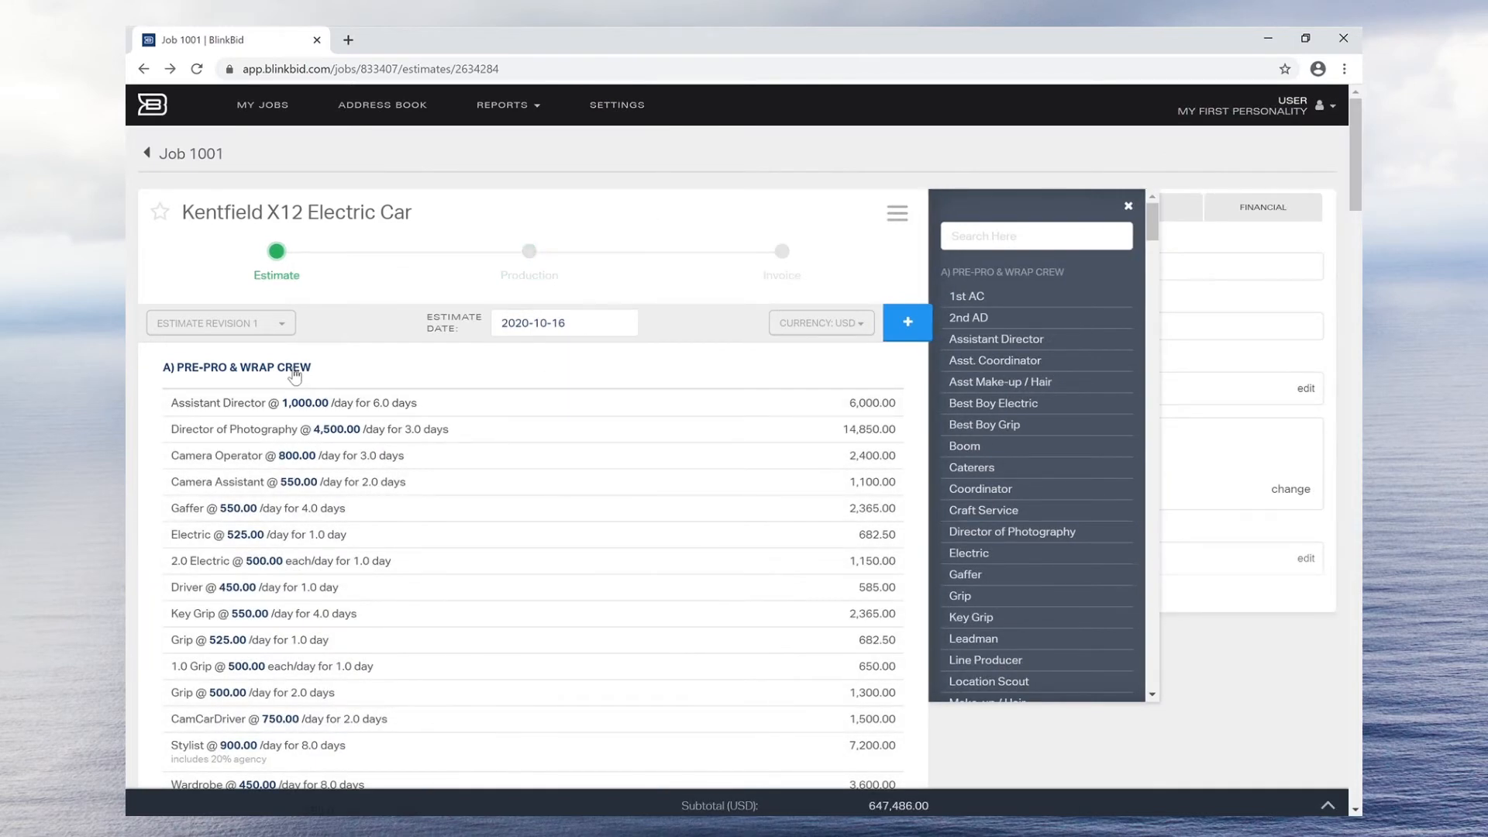
mouse_move(248, 372)
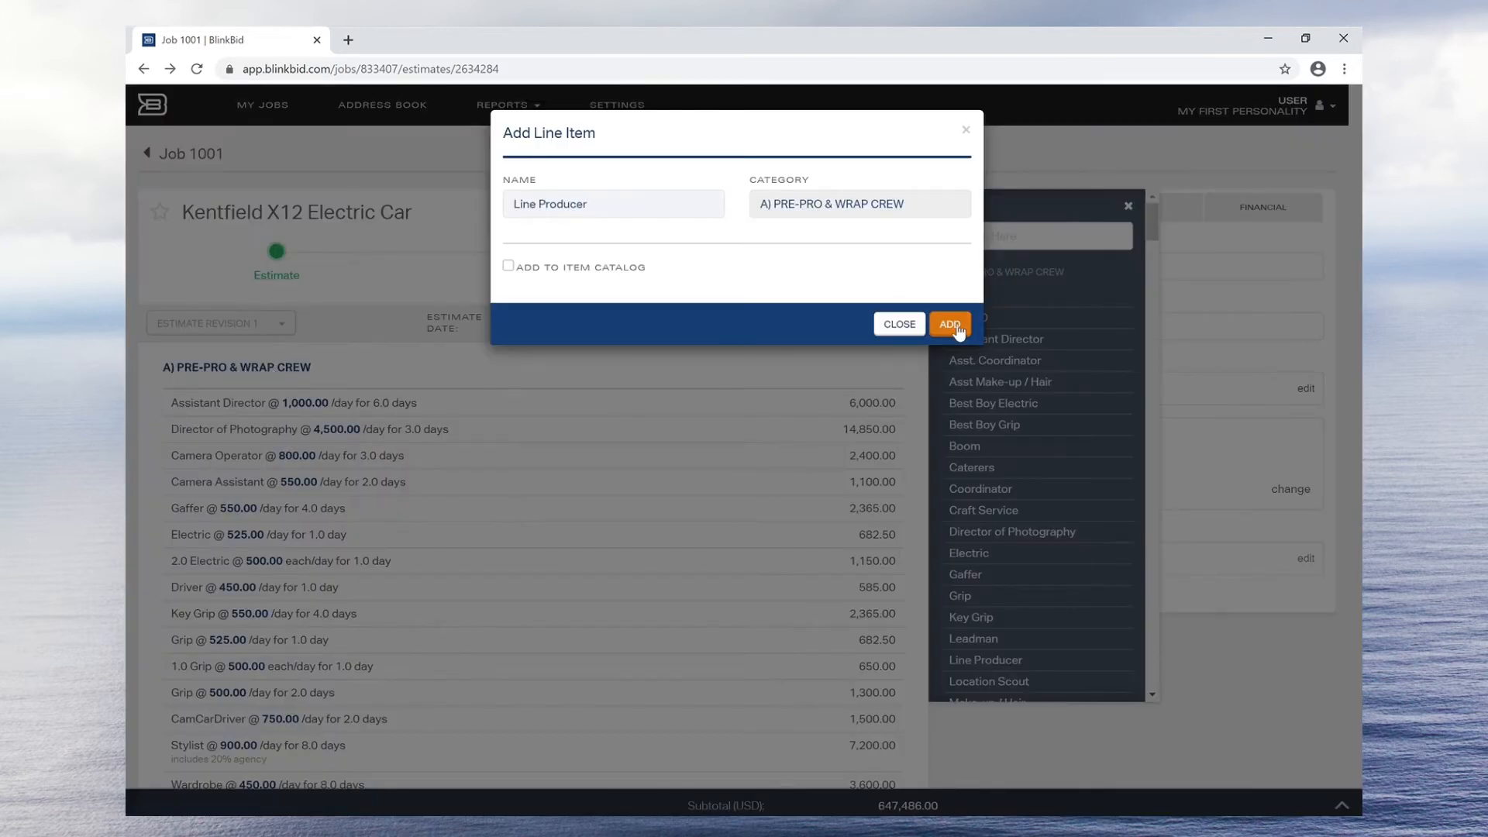
- Add Line Producer under A) PRE-PRO & WRAP CREW
left_click(948, 324)
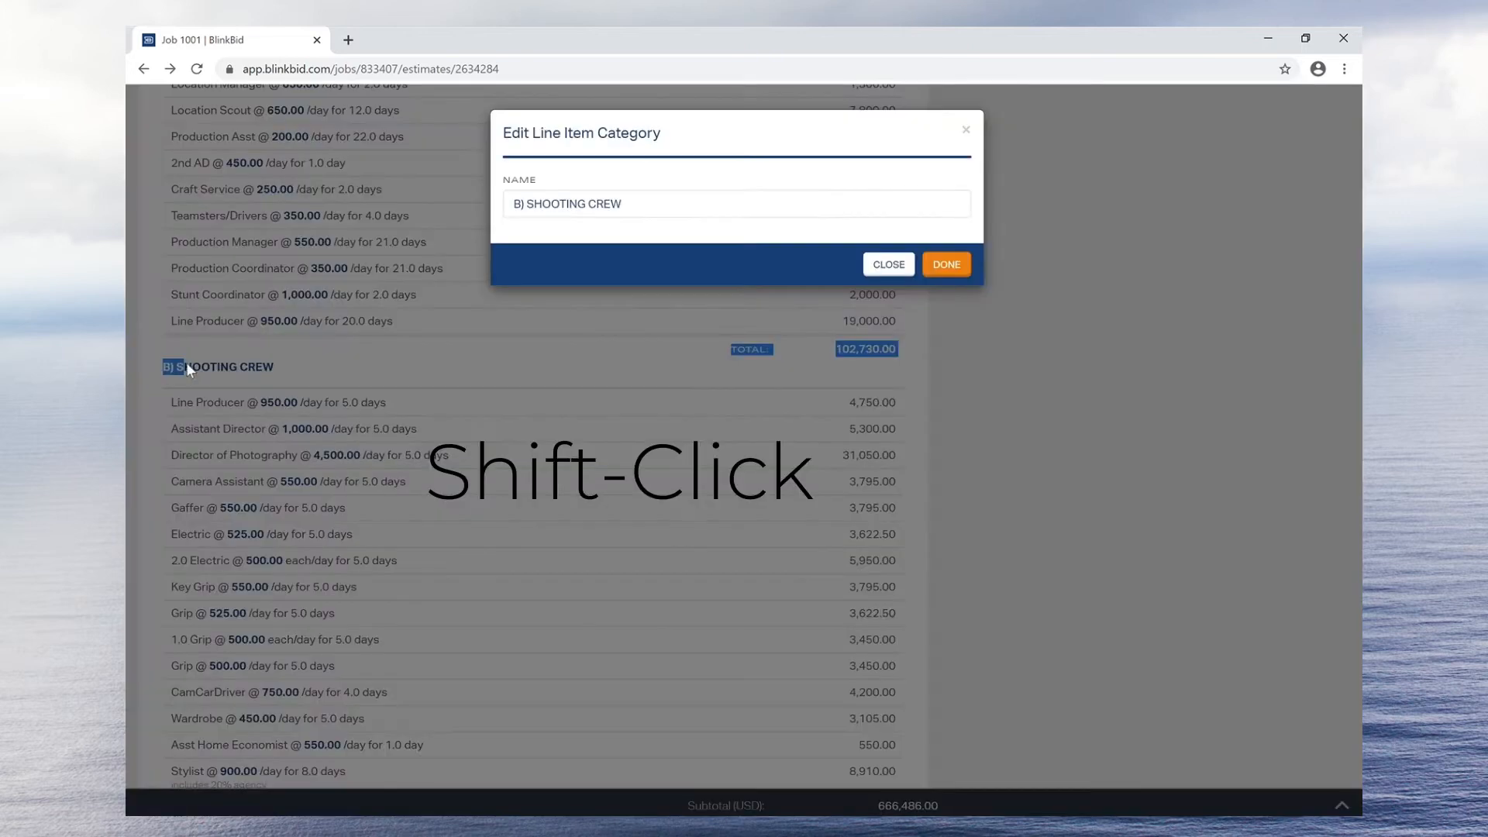
- Confirm the category name B) SHOOTING CREW and close the editor
left_click(944, 264)
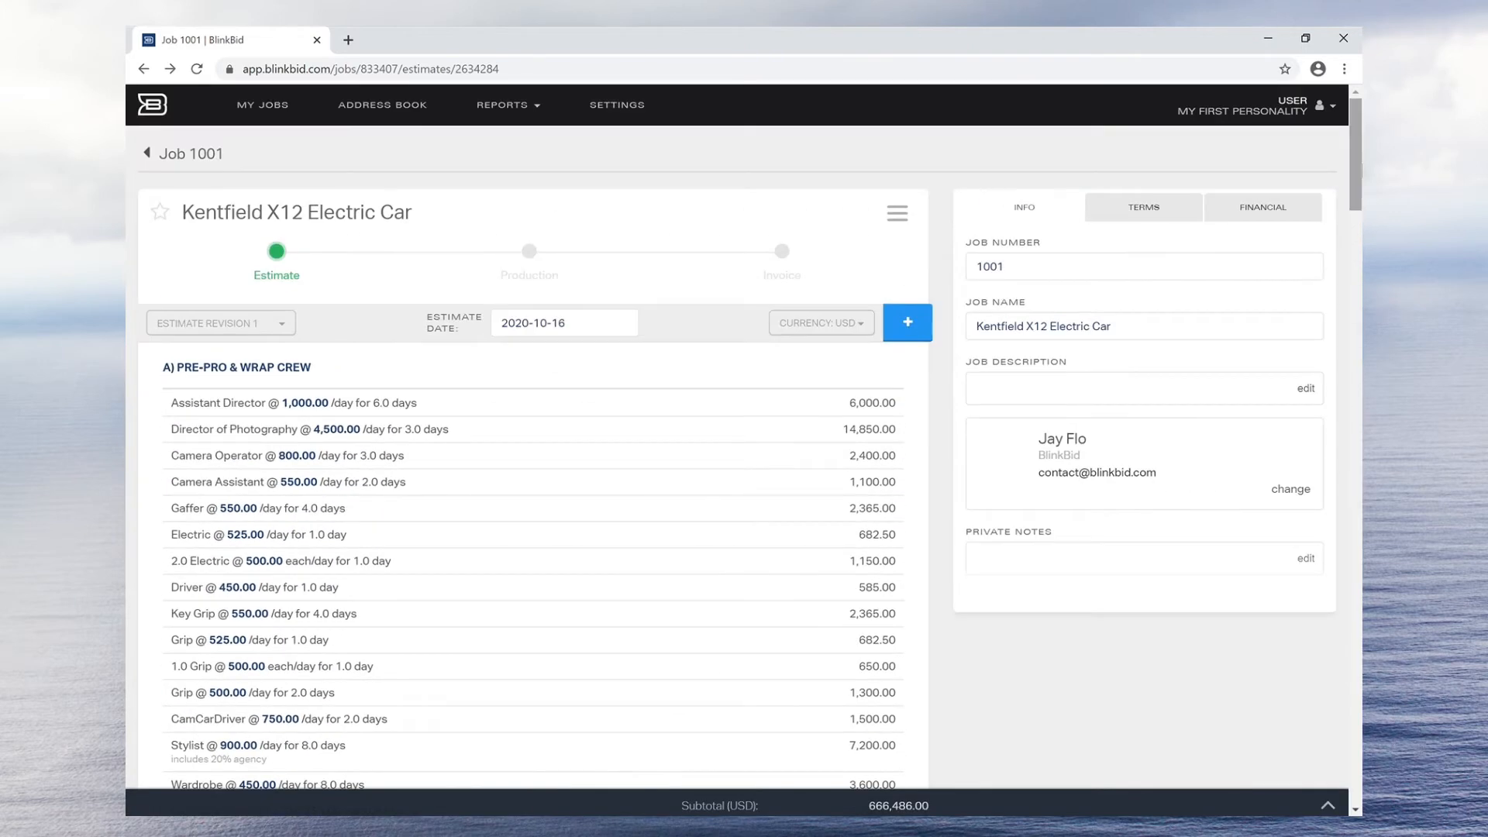
mouse_move(905, 243)
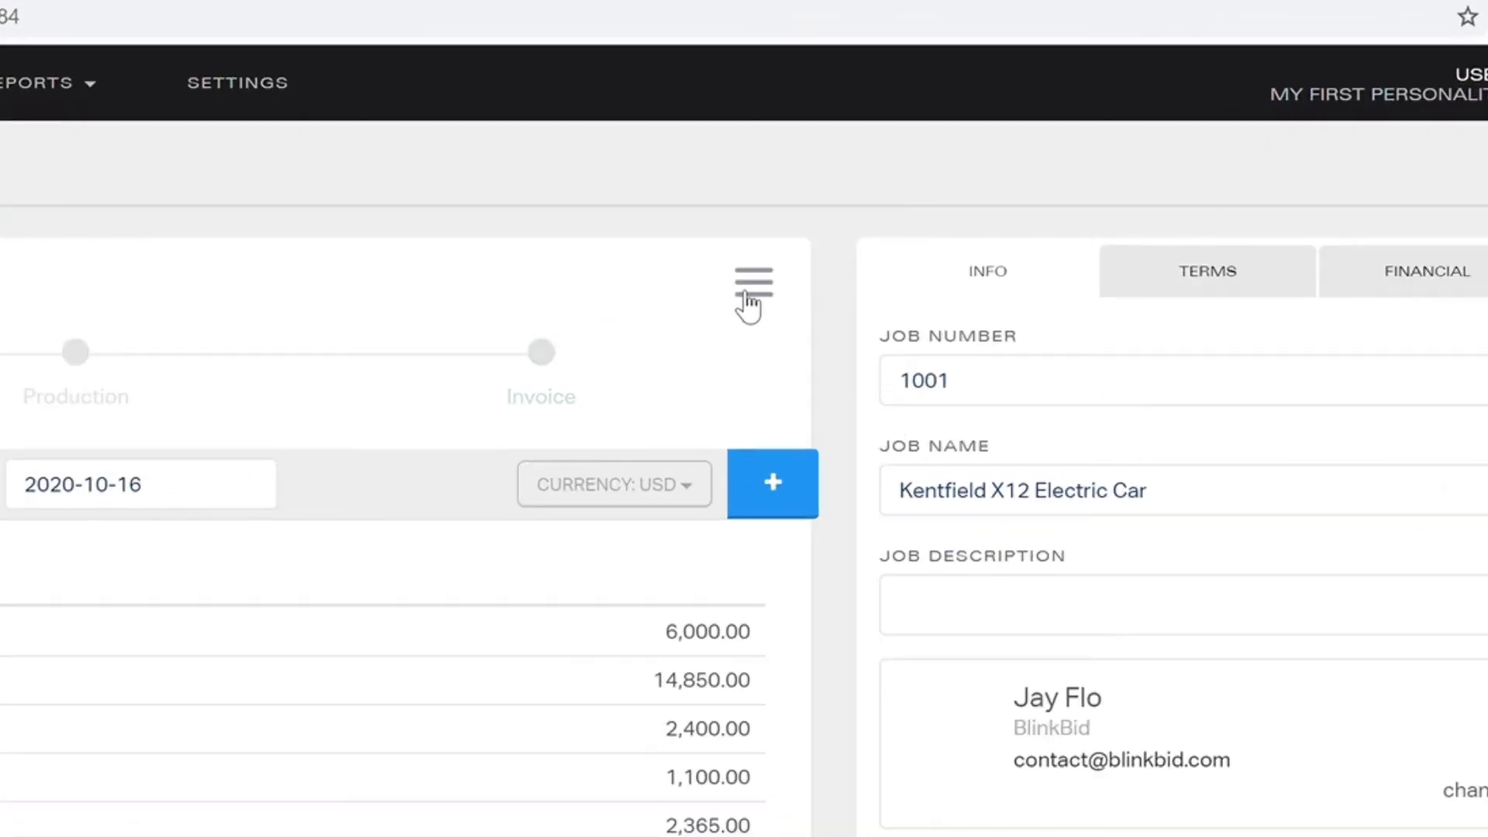
left_click(752, 283)
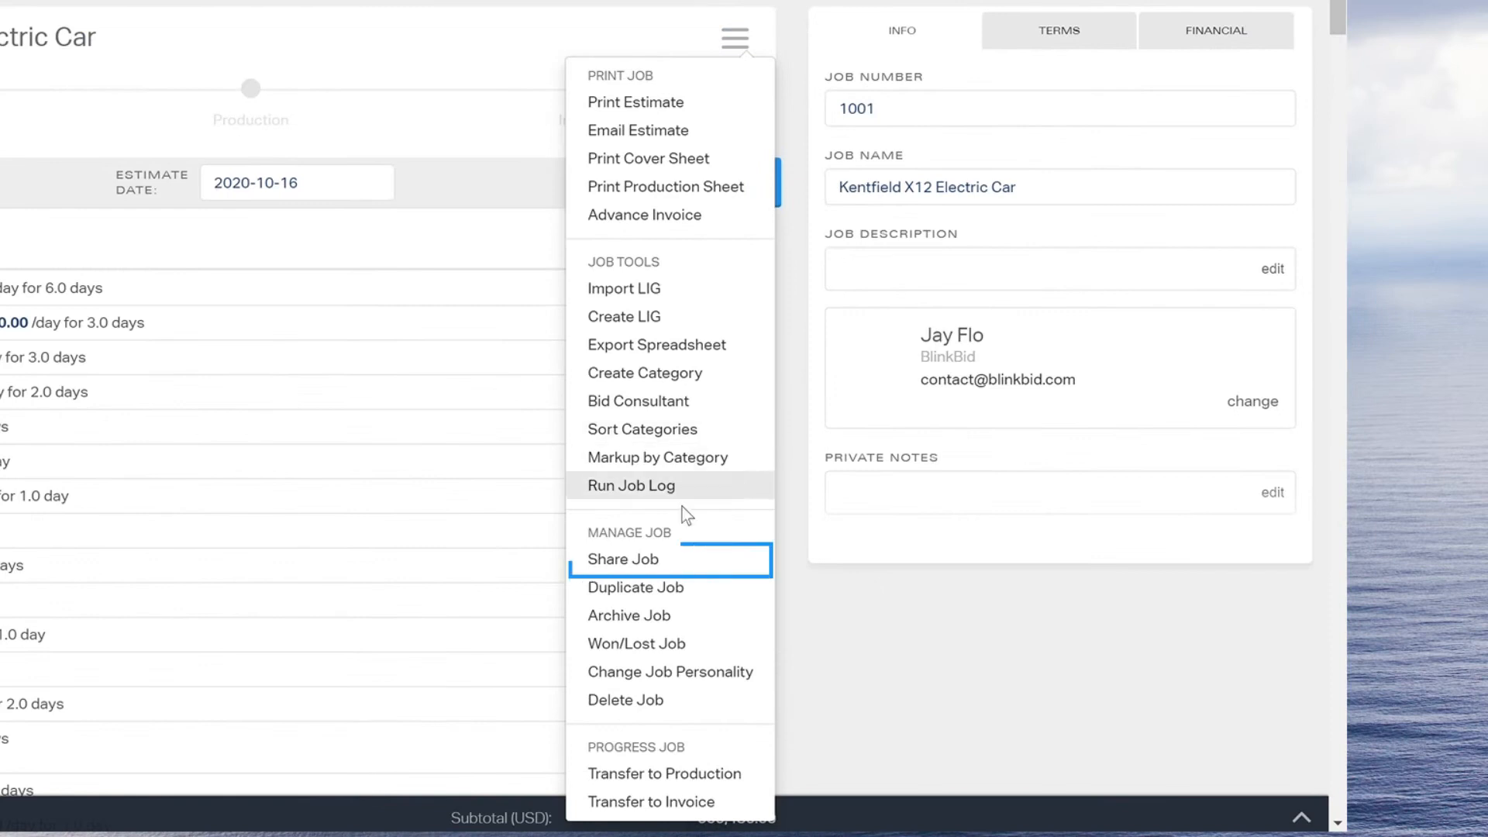
left_click(622, 558)
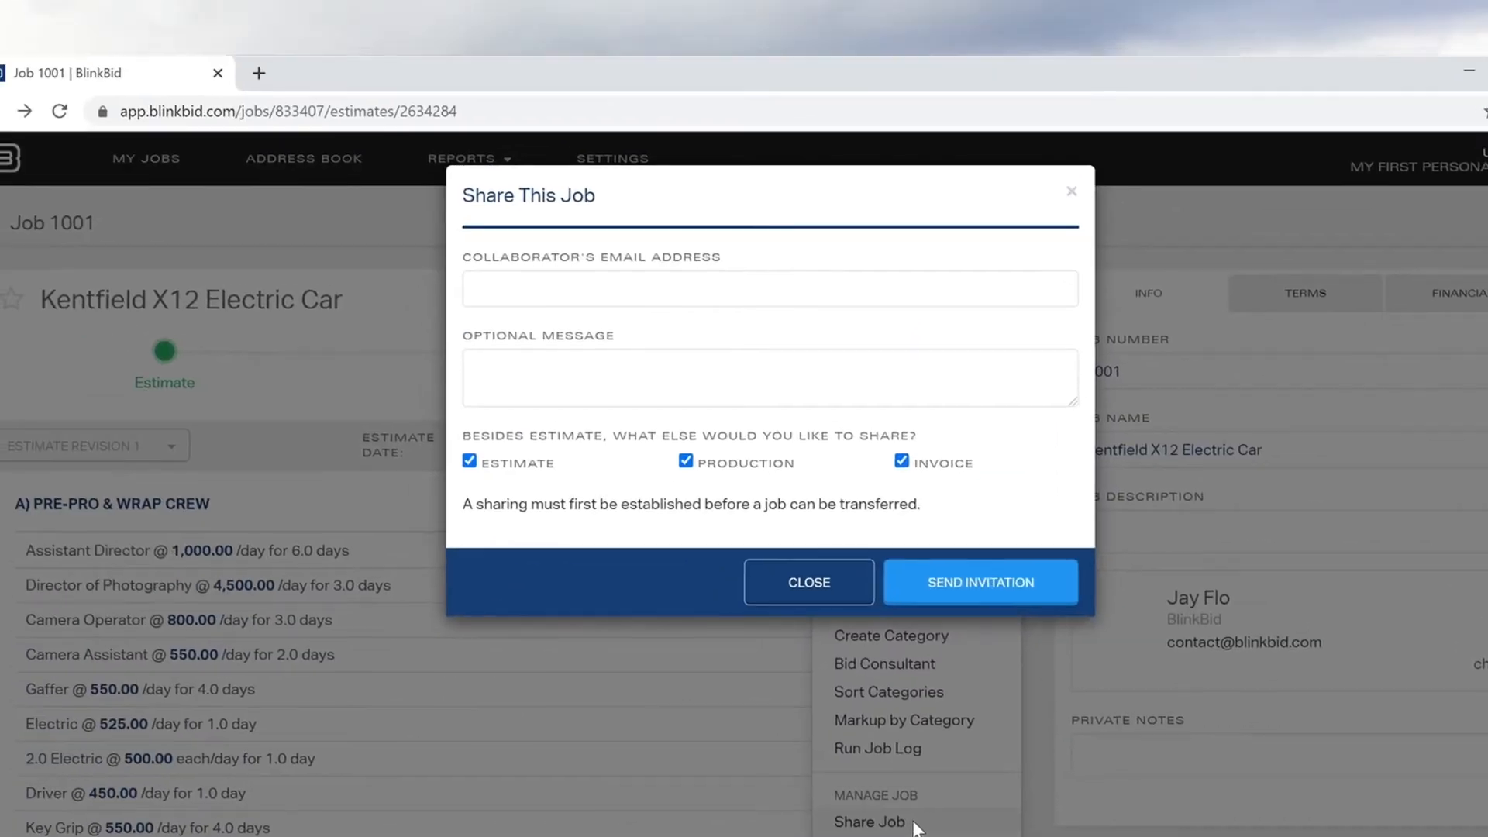
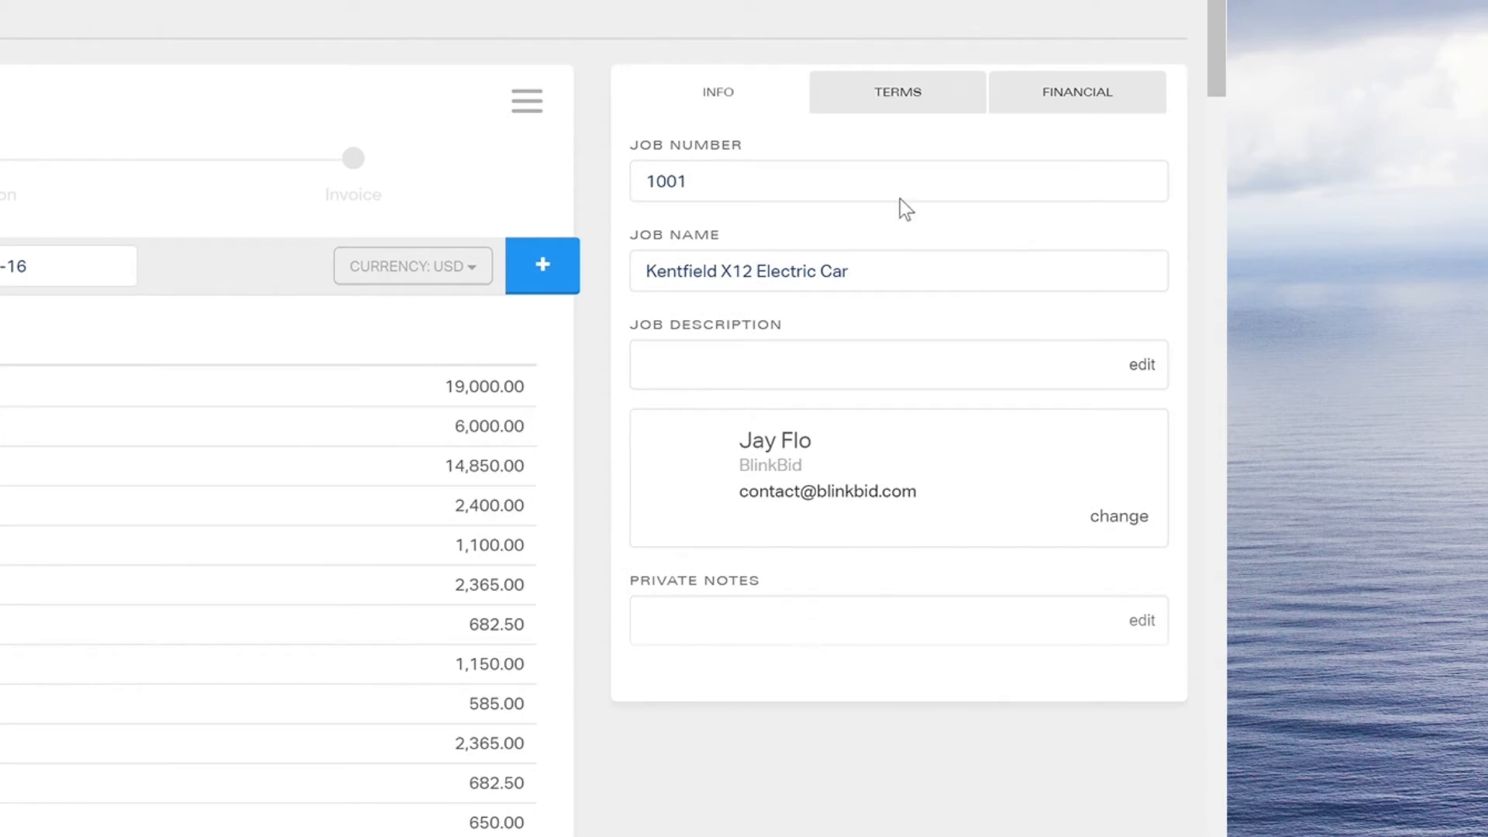
left_click(895, 91)
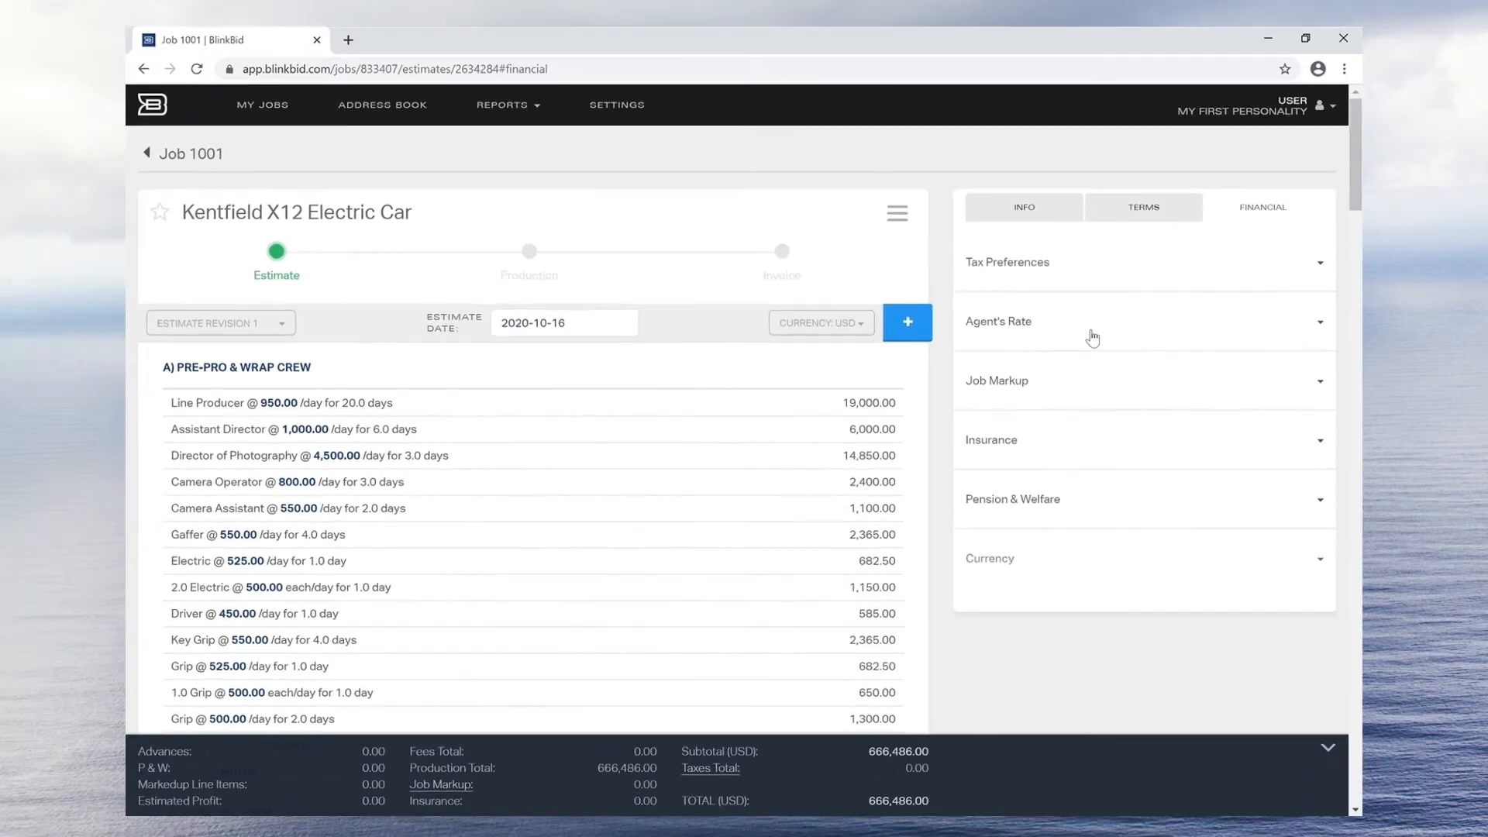
left_click(1023, 207)
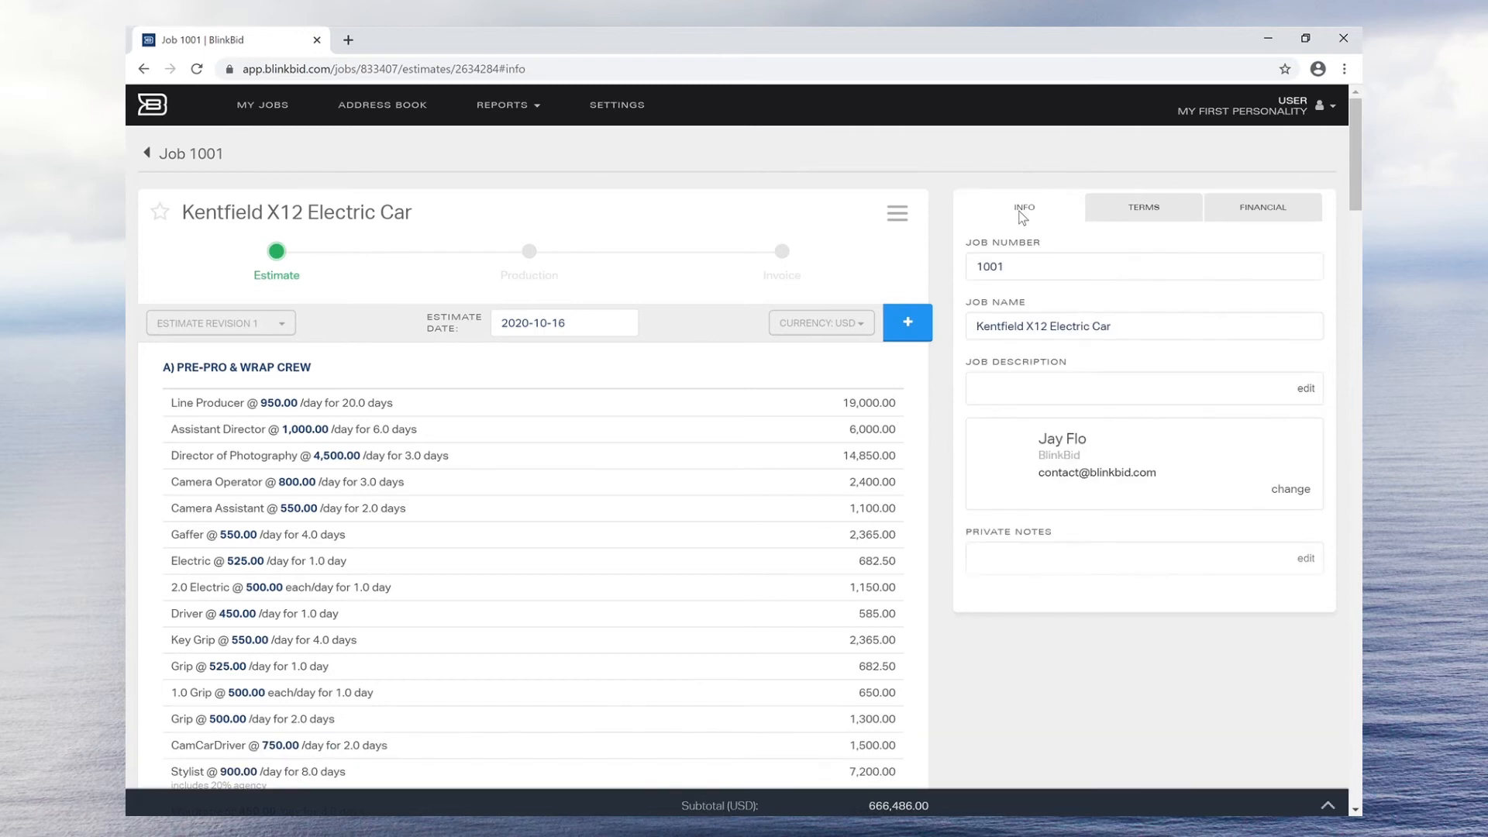
left_click(1319, 105)
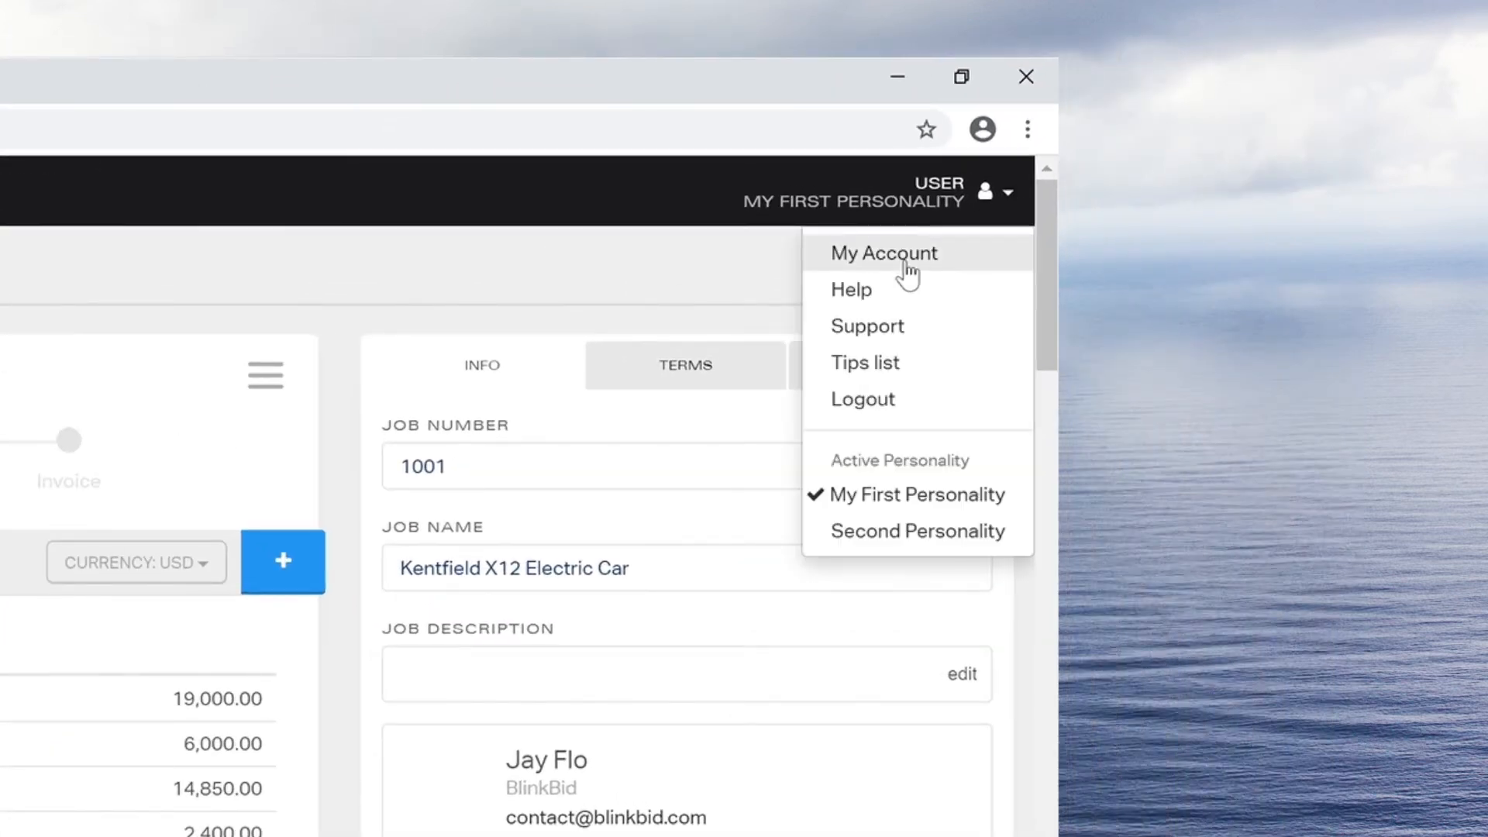
- Review My First Personality's address and images settings in My Account
left_click(883, 253)
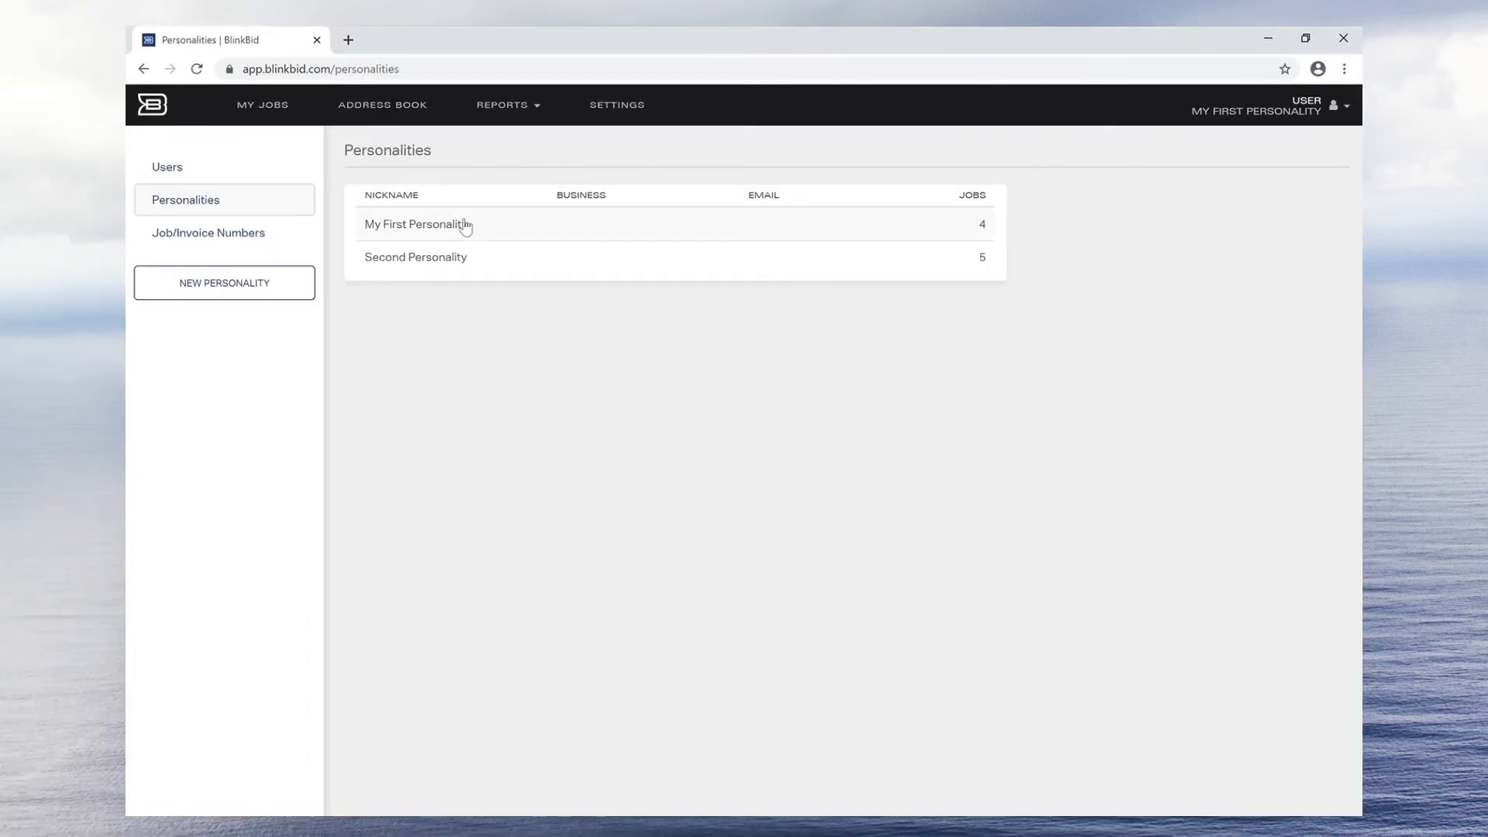
left_click(417, 224)
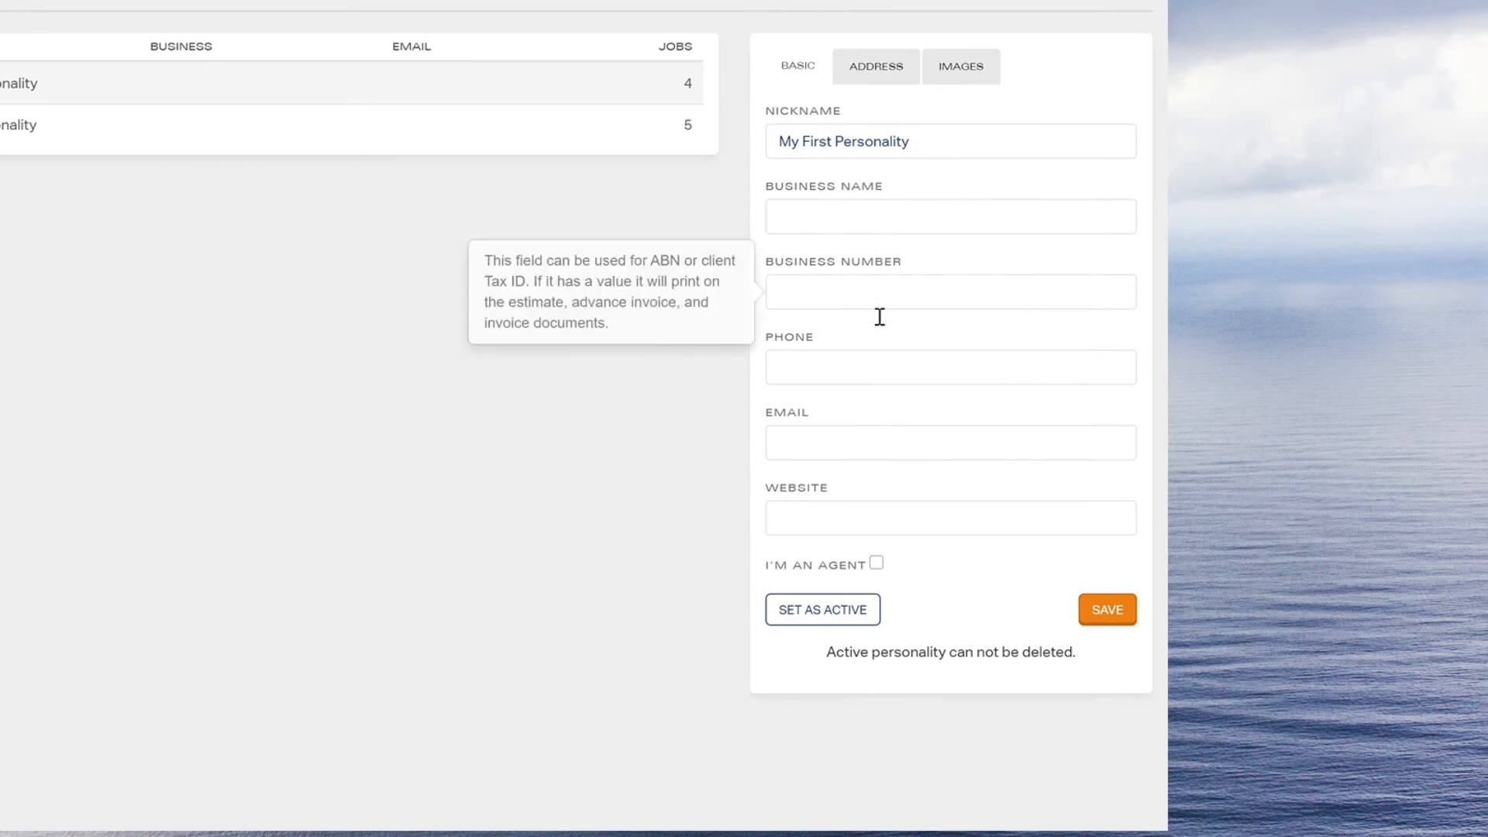
left_click(875, 67)
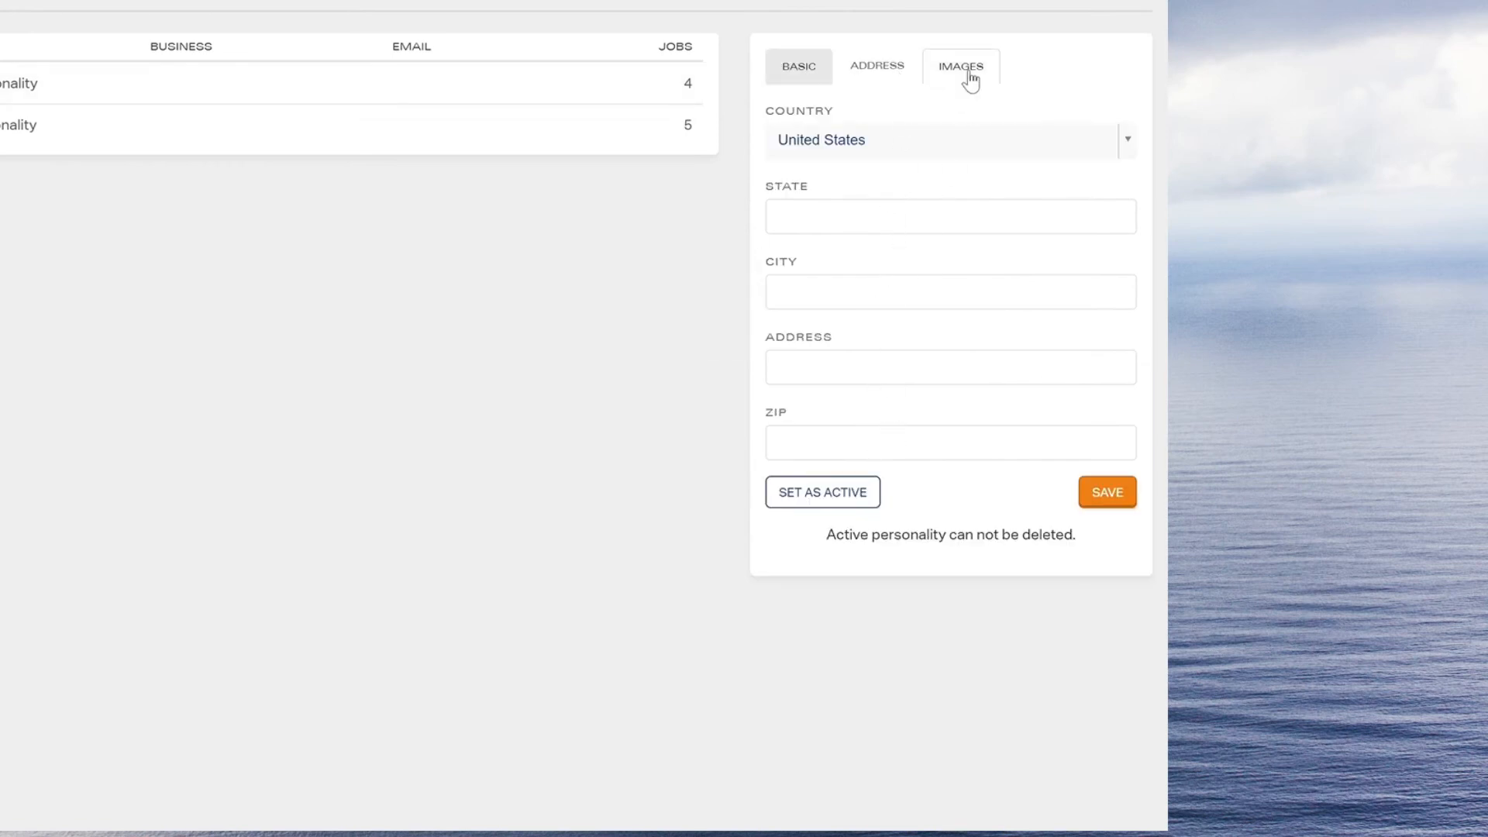
left_click(959, 65)
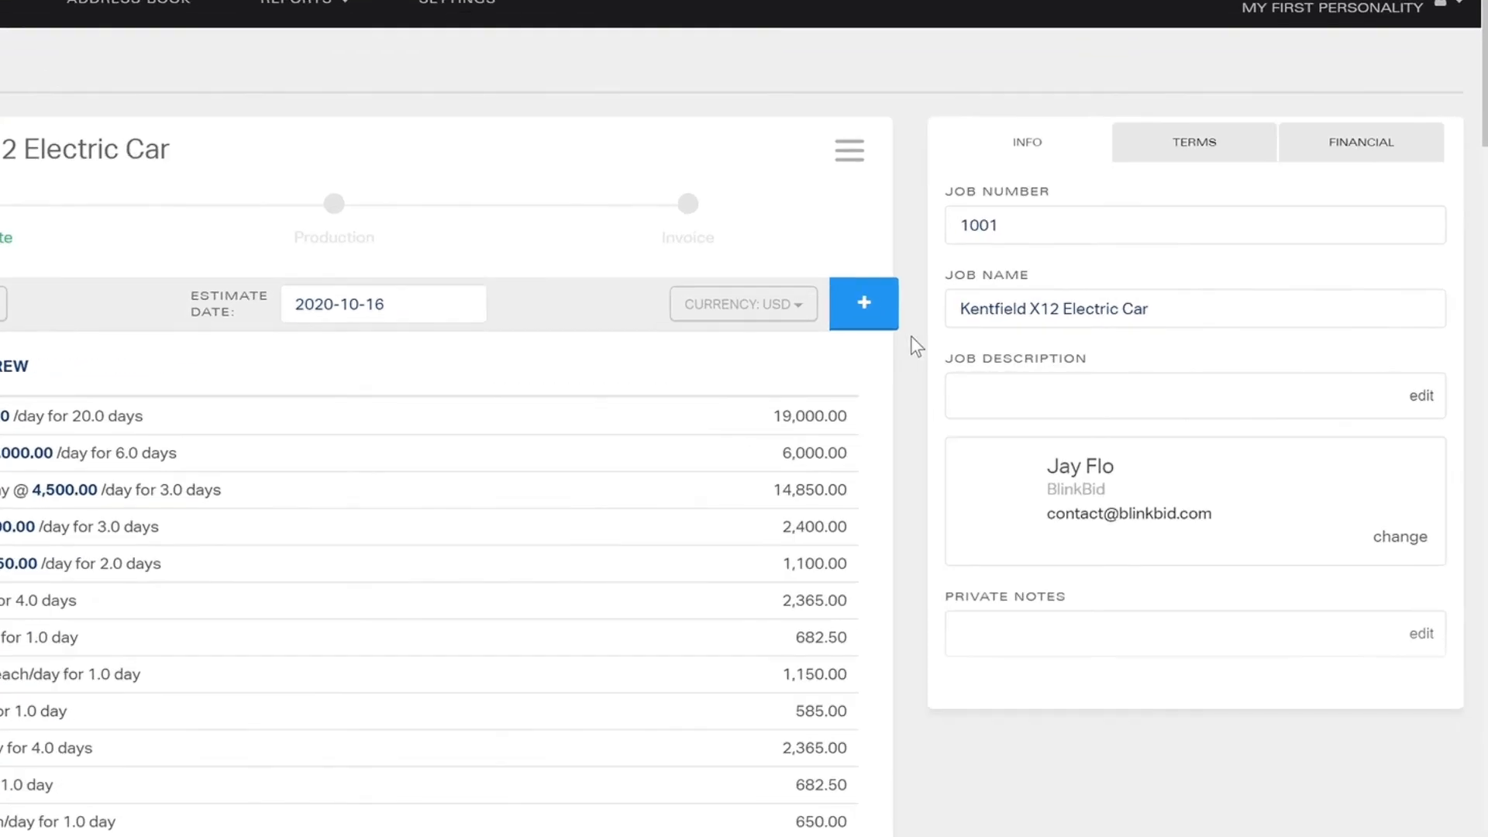
- Open Select Estimate Options via Email Estimate for the Kentfield X12 job
left_click(847, 150)
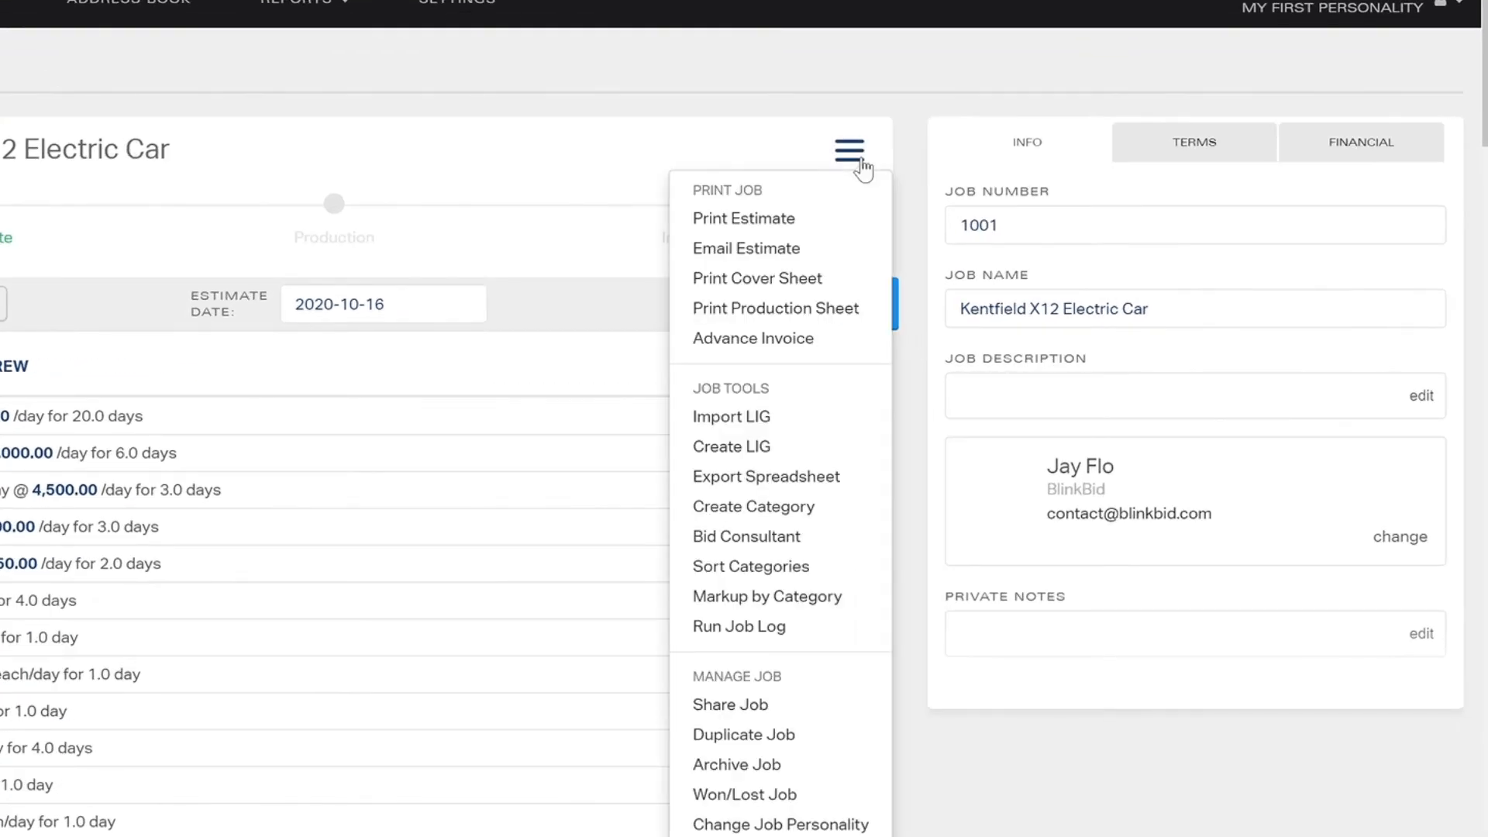
mouse_move(744, 219)
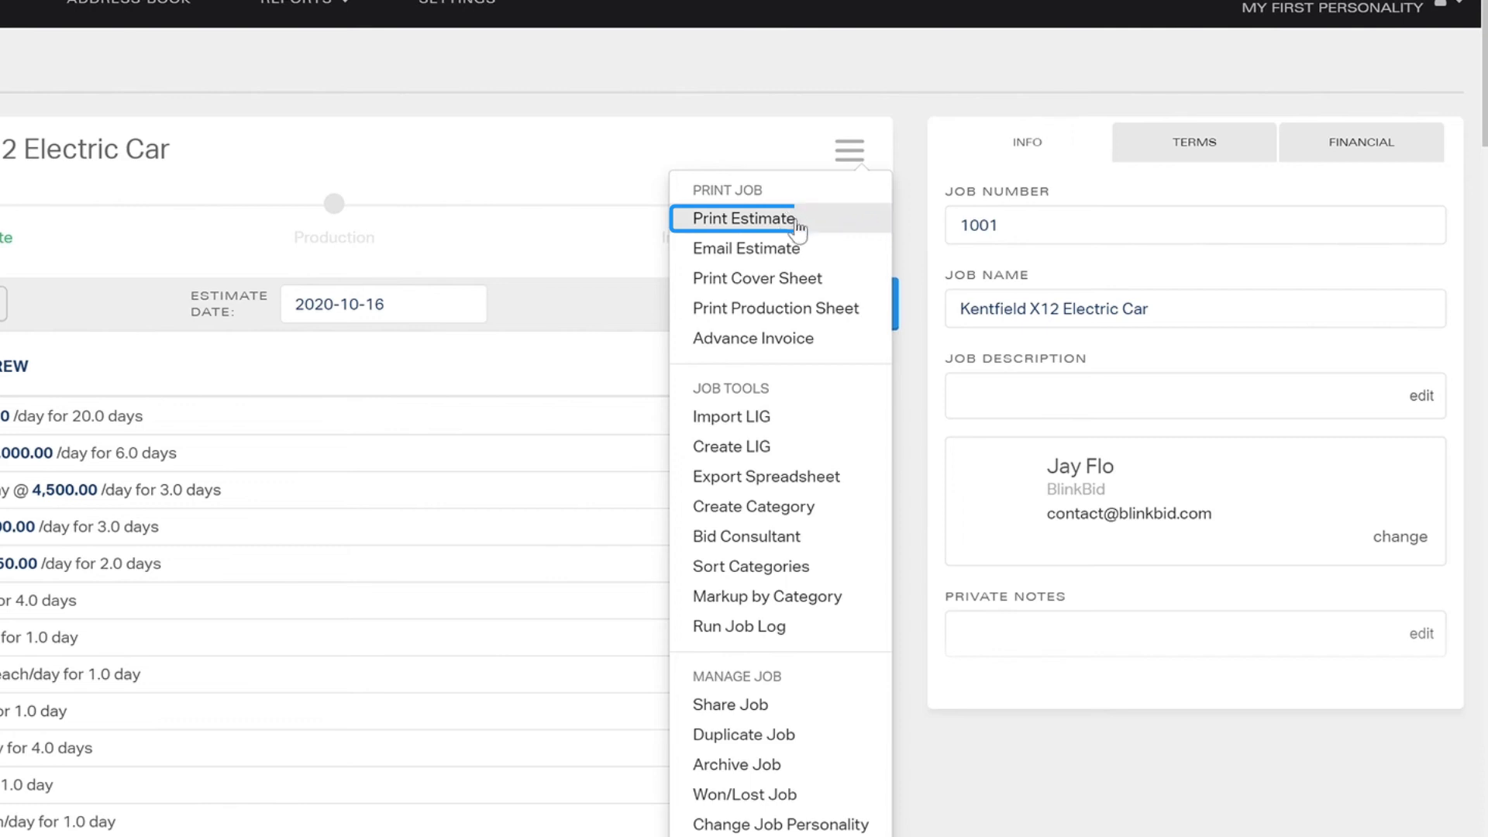
mouse_move(747, 248)
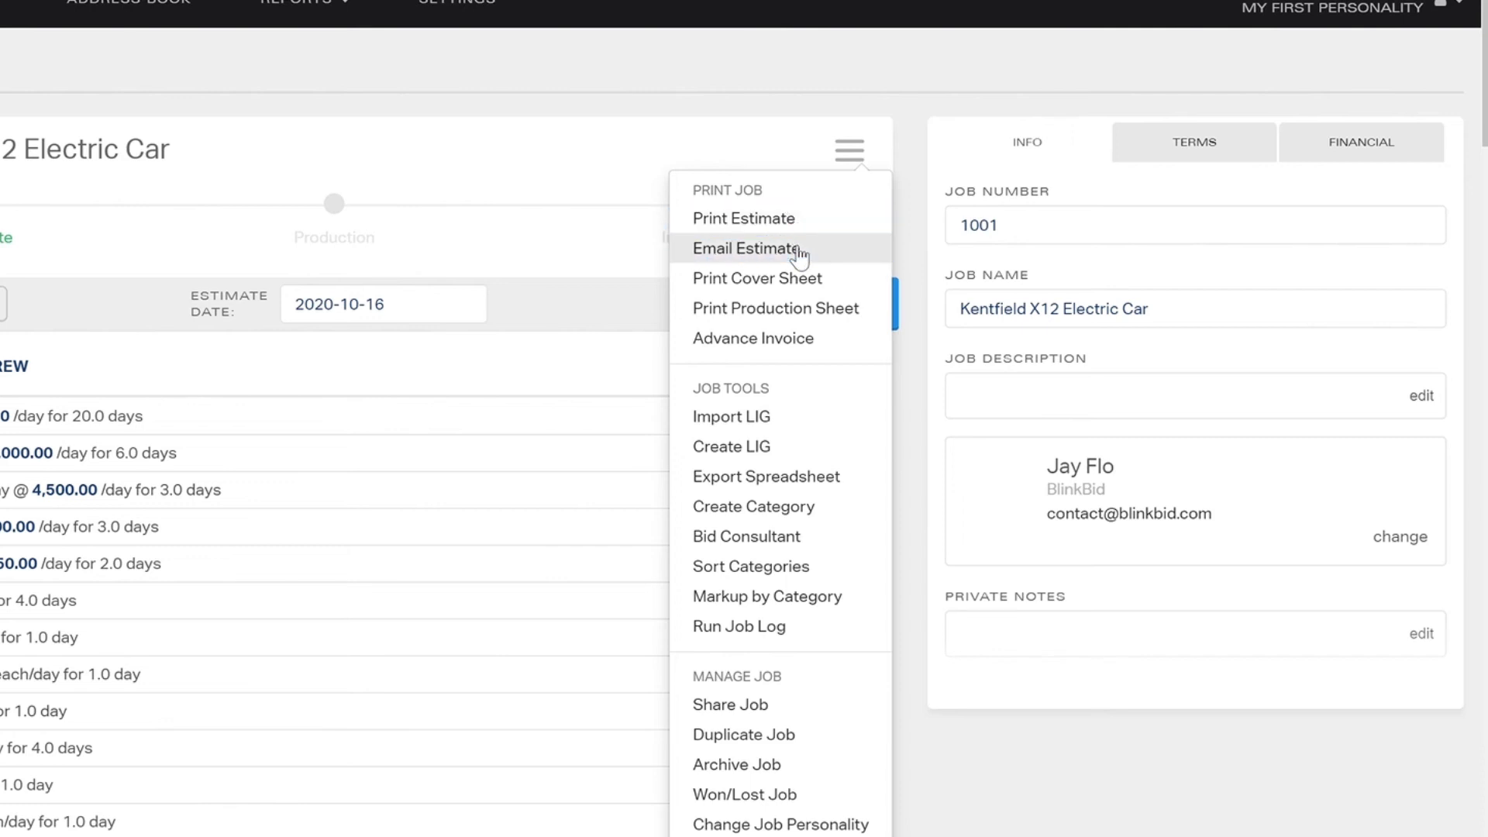
left_click(745, 248)
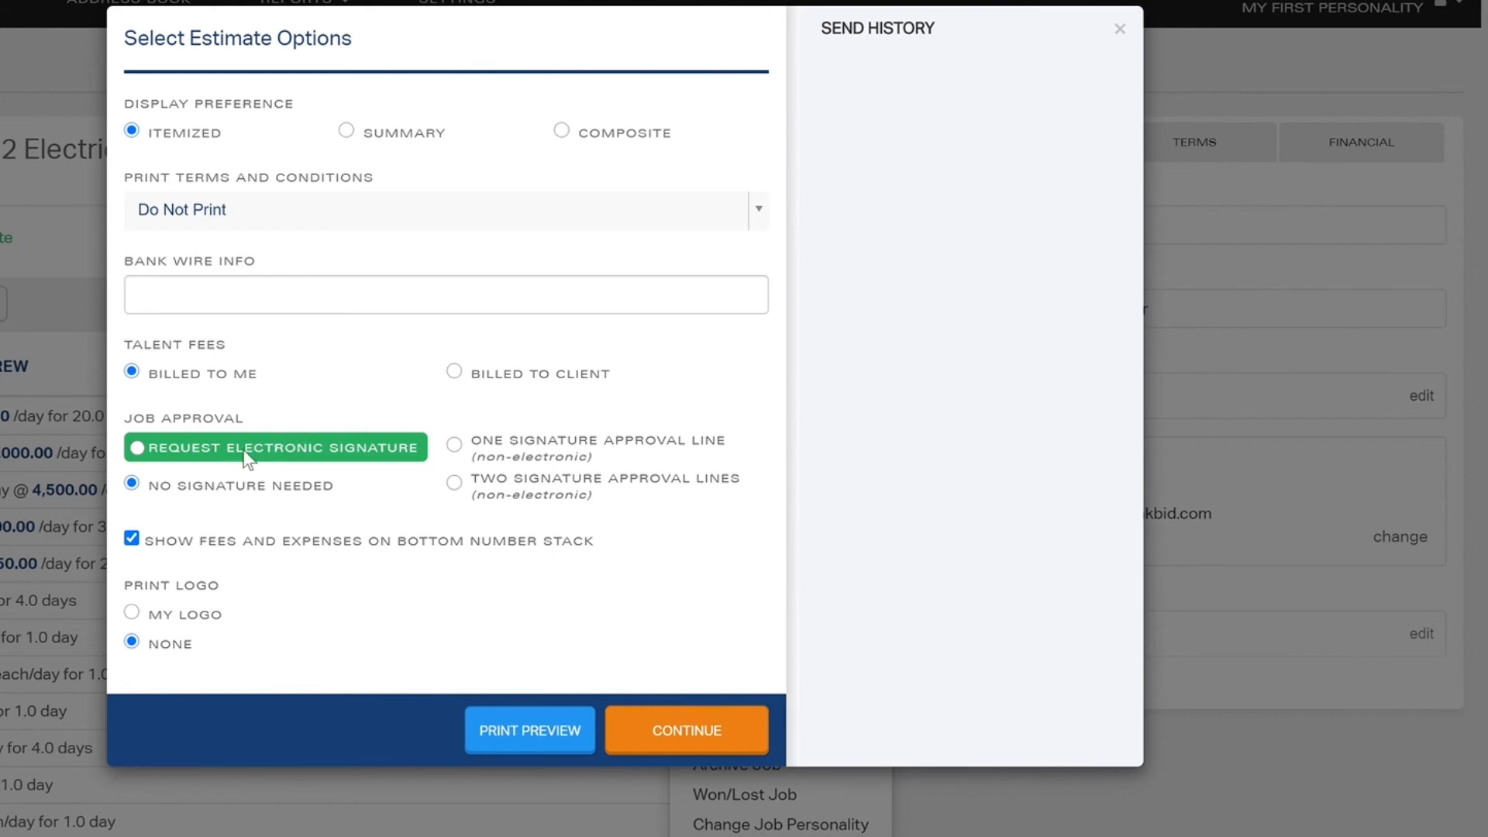
left_click(138, 447)
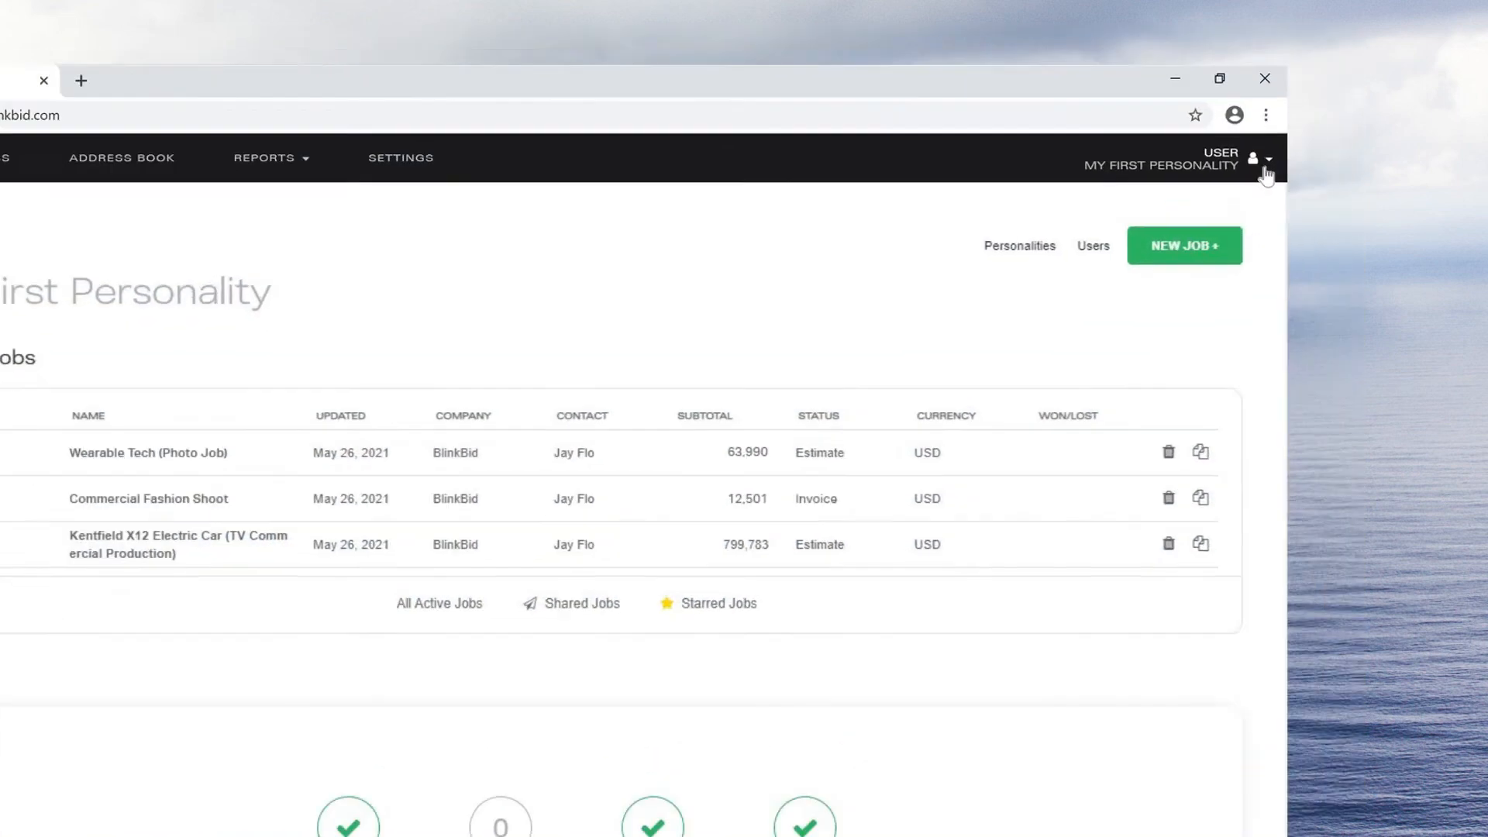
- Open the Support chat from the user menu
left_click(1257, 158)
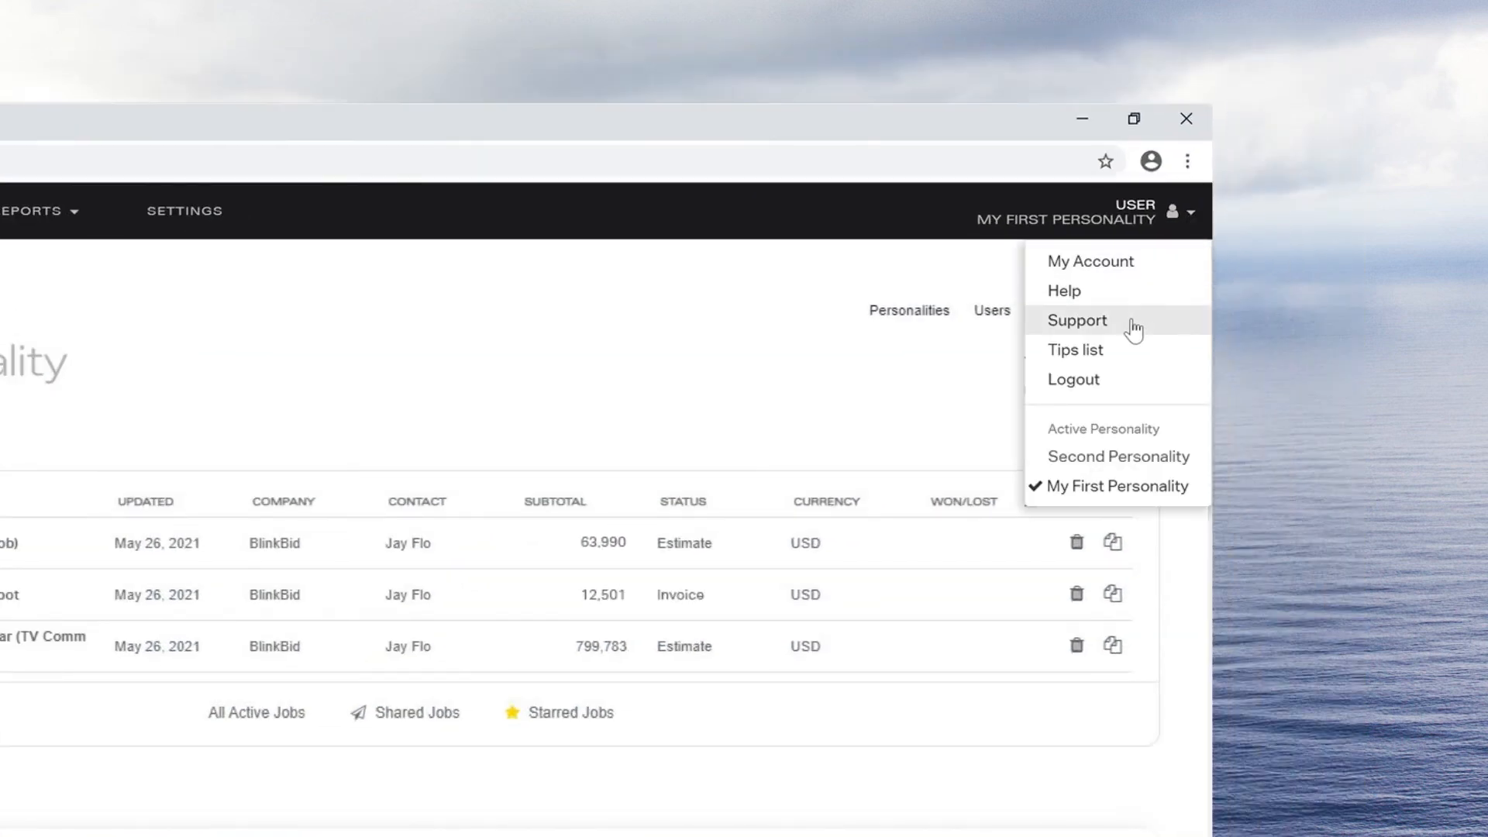
left_click(1076, 320)
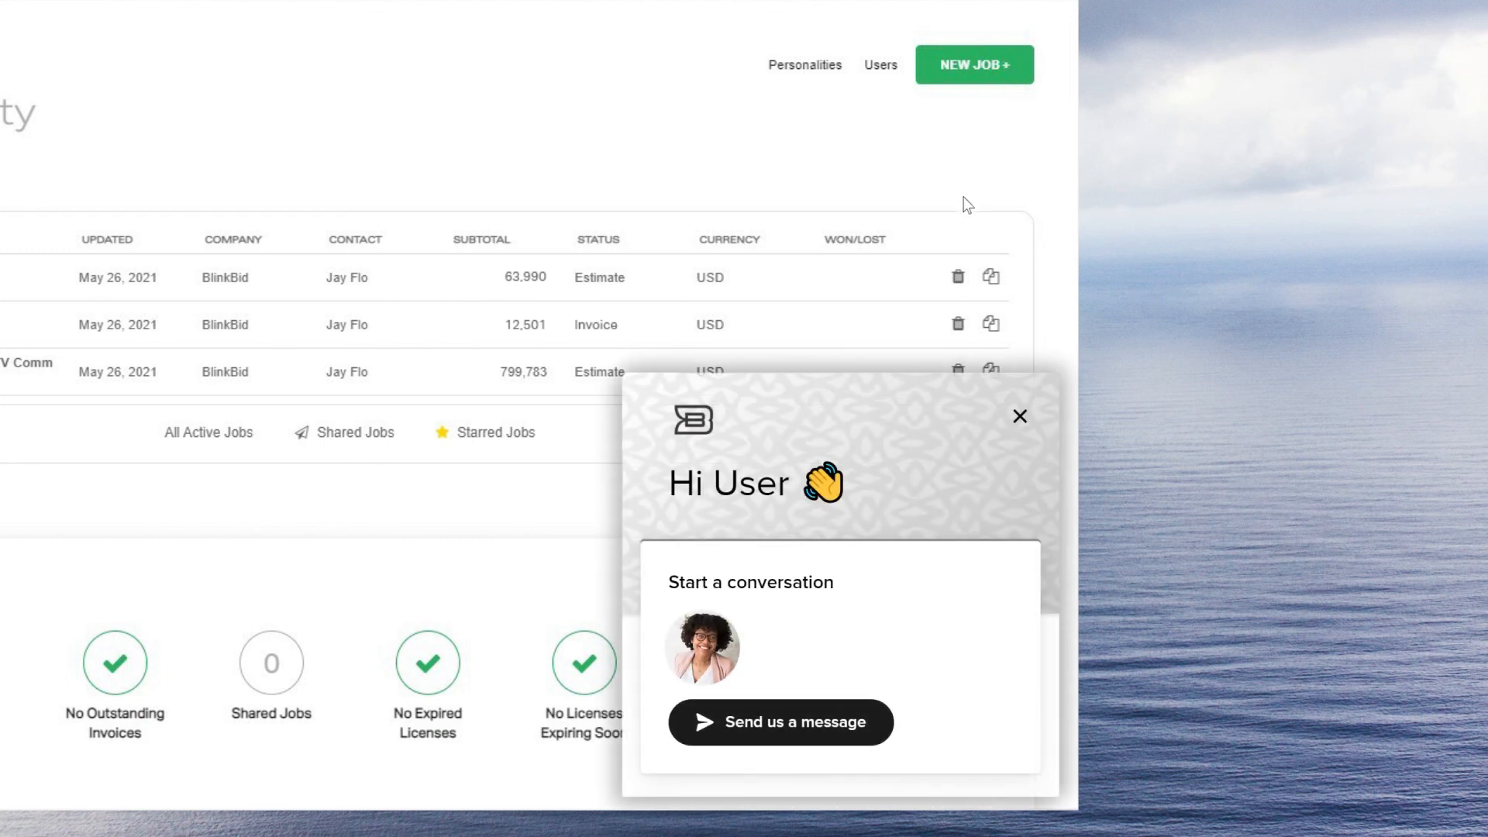
mouse_move(906, 661)
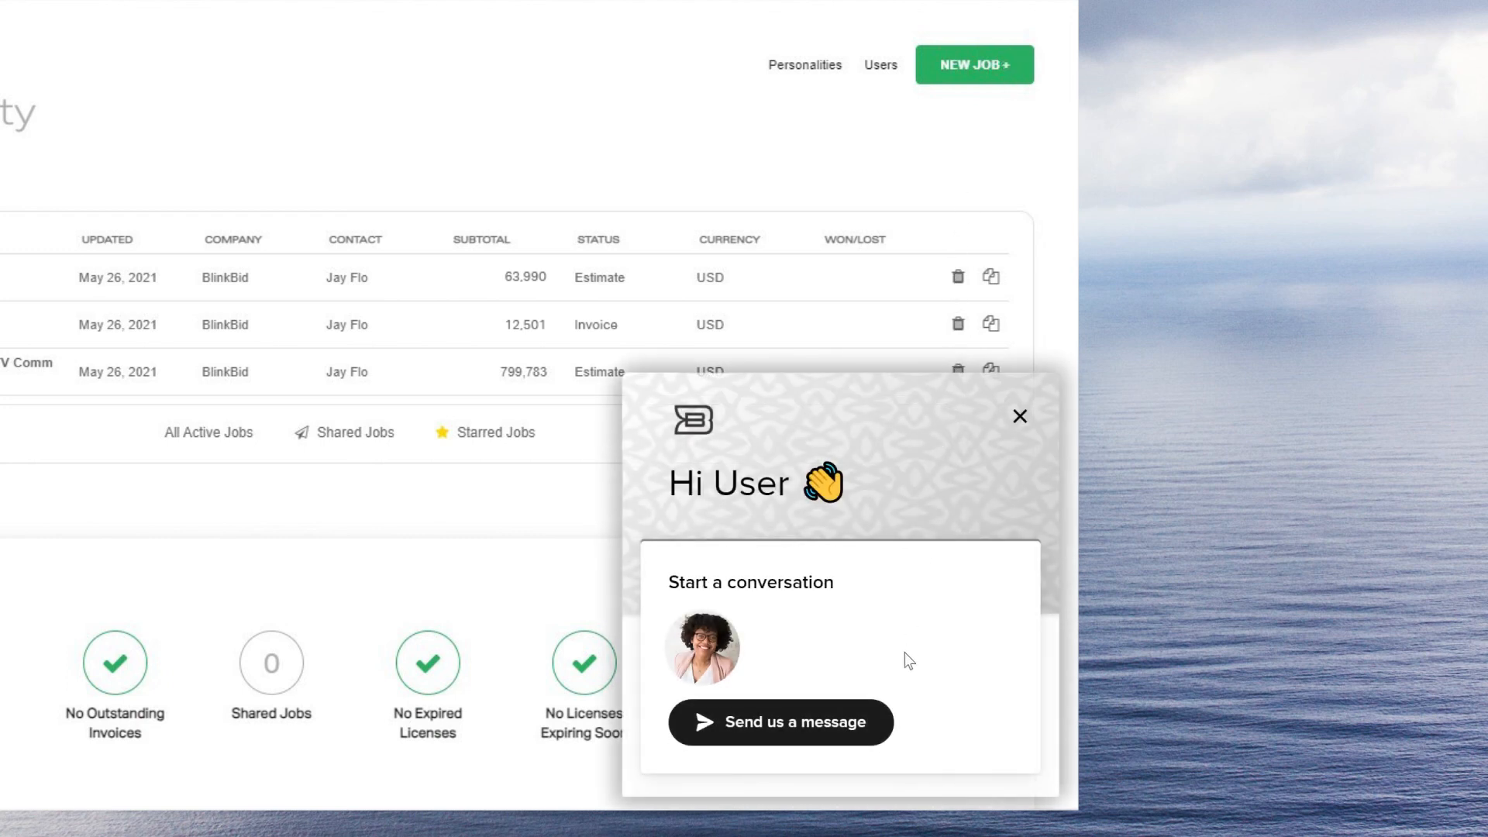